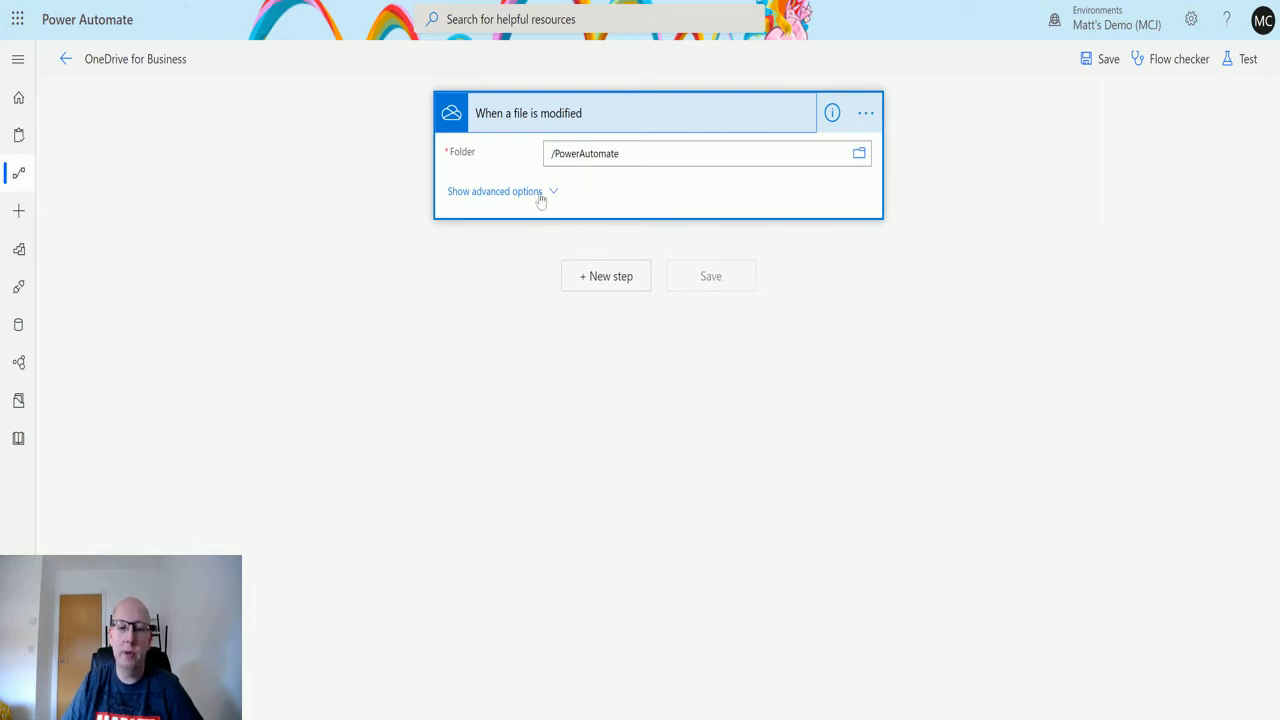
# Show the trigger's advanced options: subfolders excluded, content type inference on
pyautogui.click(495, 191)
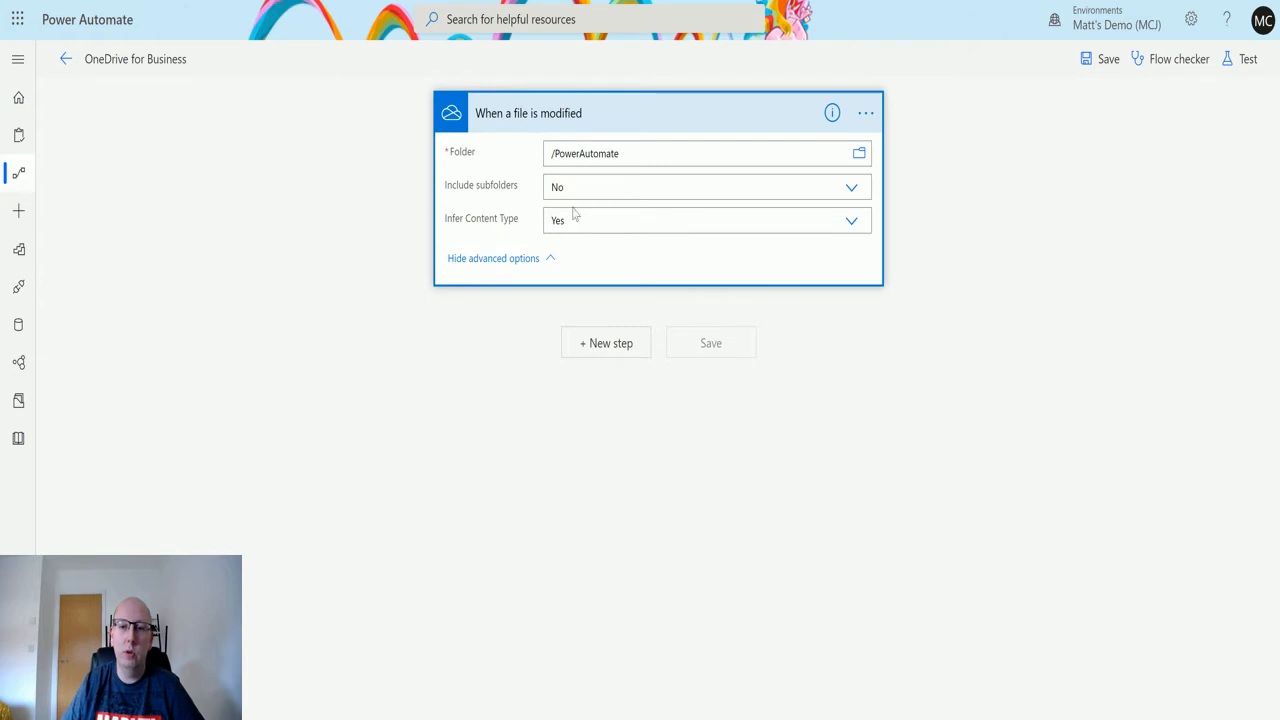
pyautogui.moveTo(585, 239)
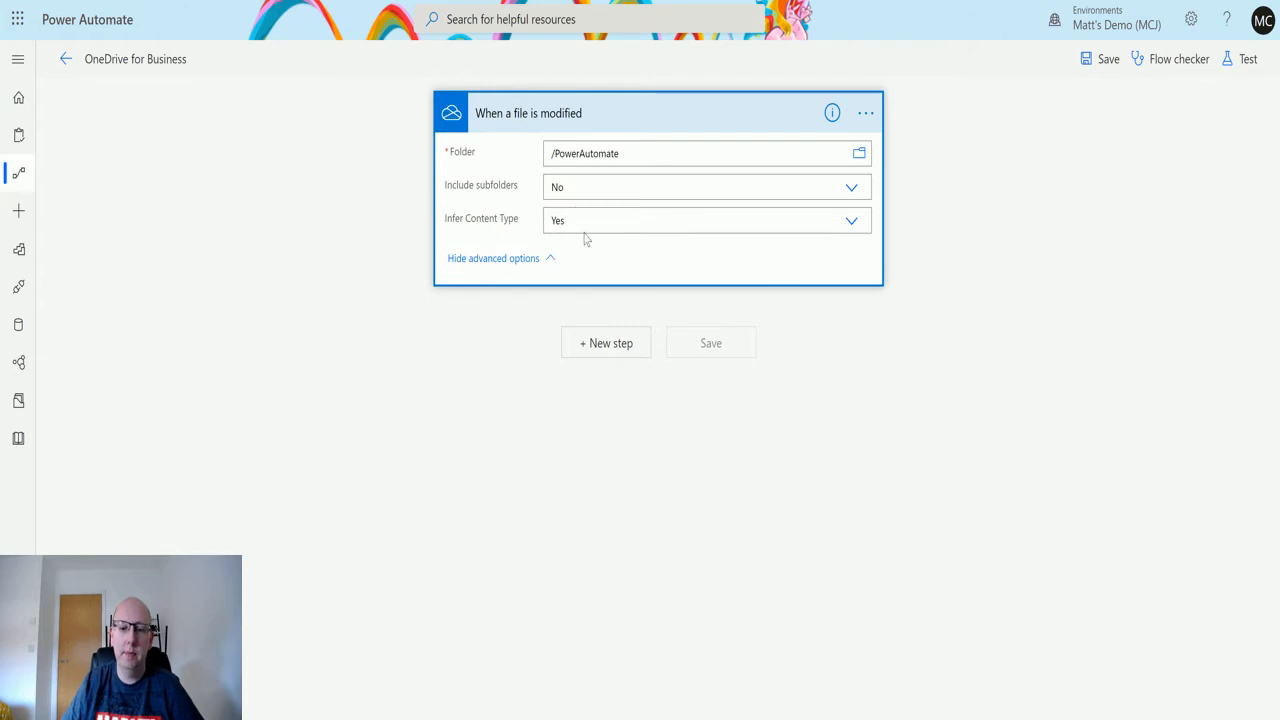
# Add a OneDrive for Business 'Copy file' action as a new step after the trigger
pyautogui.click(605, 342)
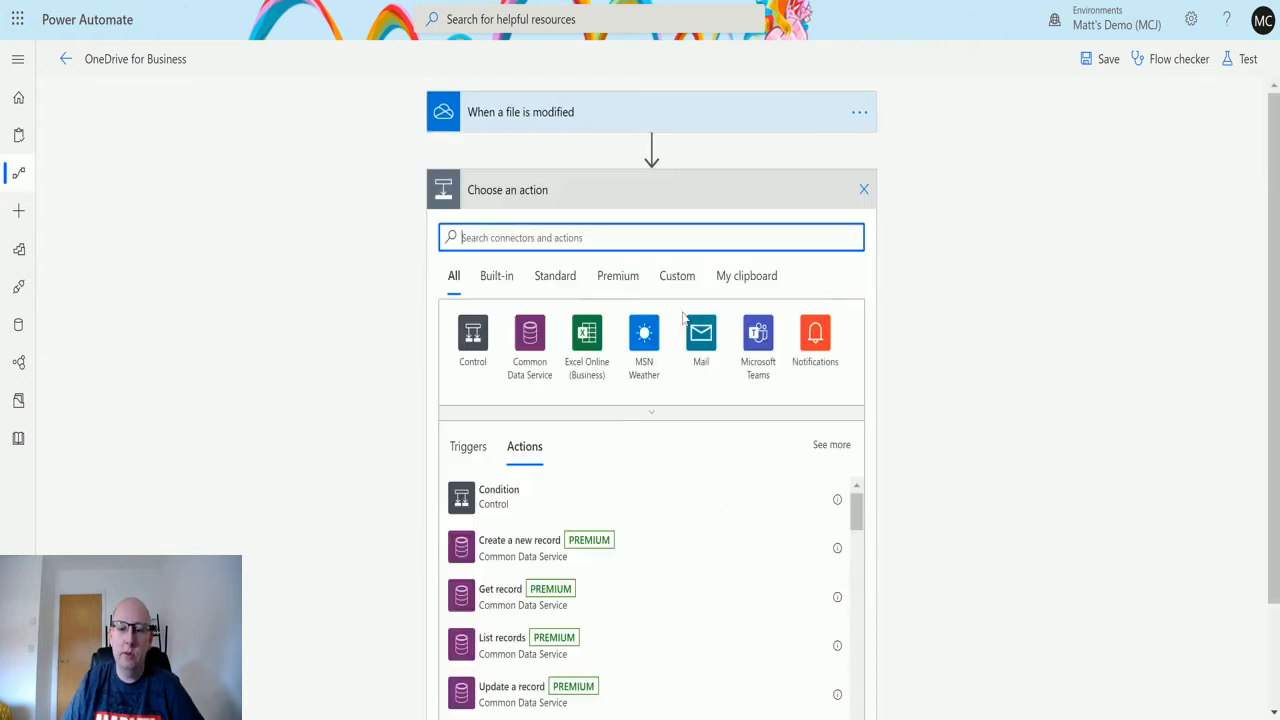
pyautogui.write('onedrive')
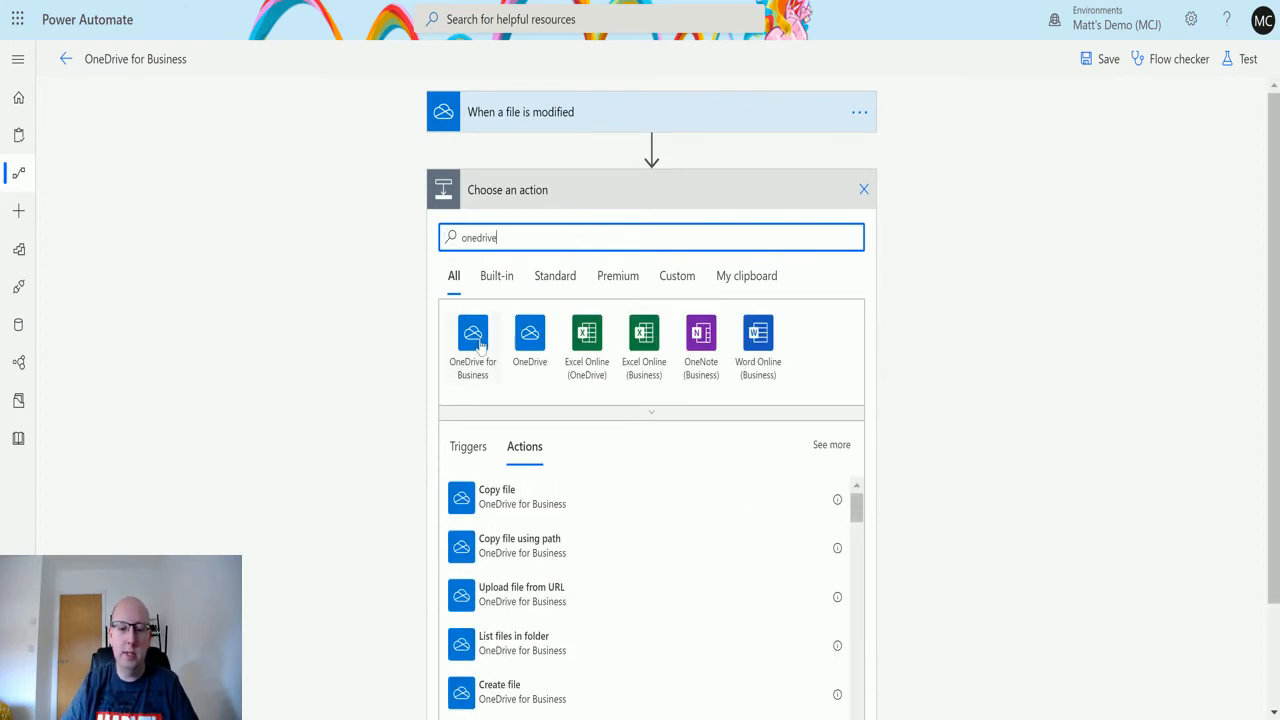
pyautogui.click(472, 340)
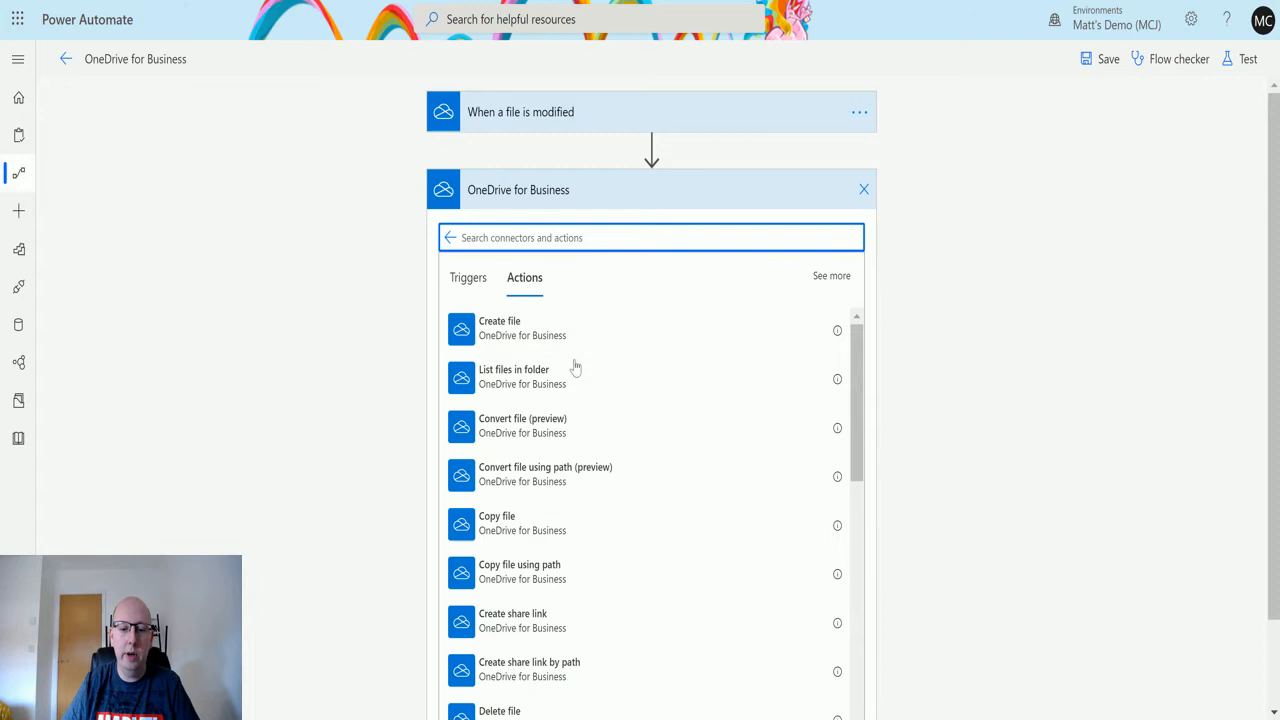
pyautogui.moveTo(533, 525)
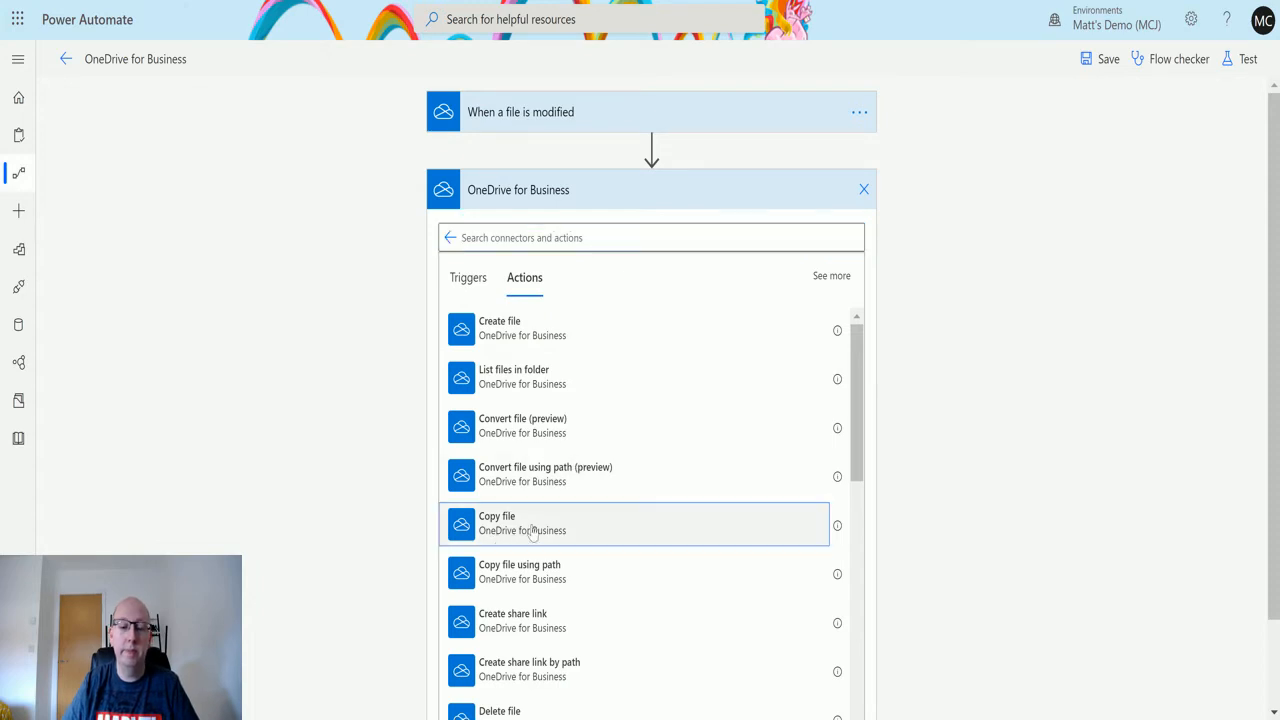
pyautogui.click(533, 523)
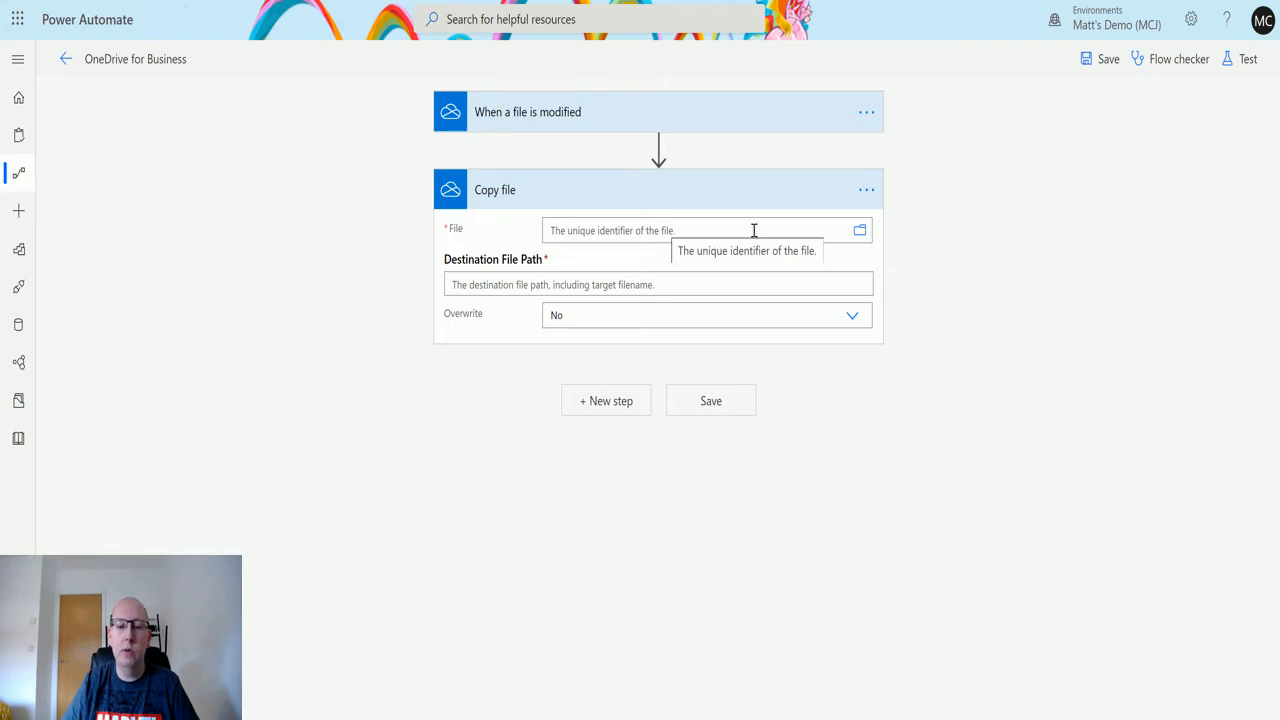
pyautogui.moveTo(860, 230)
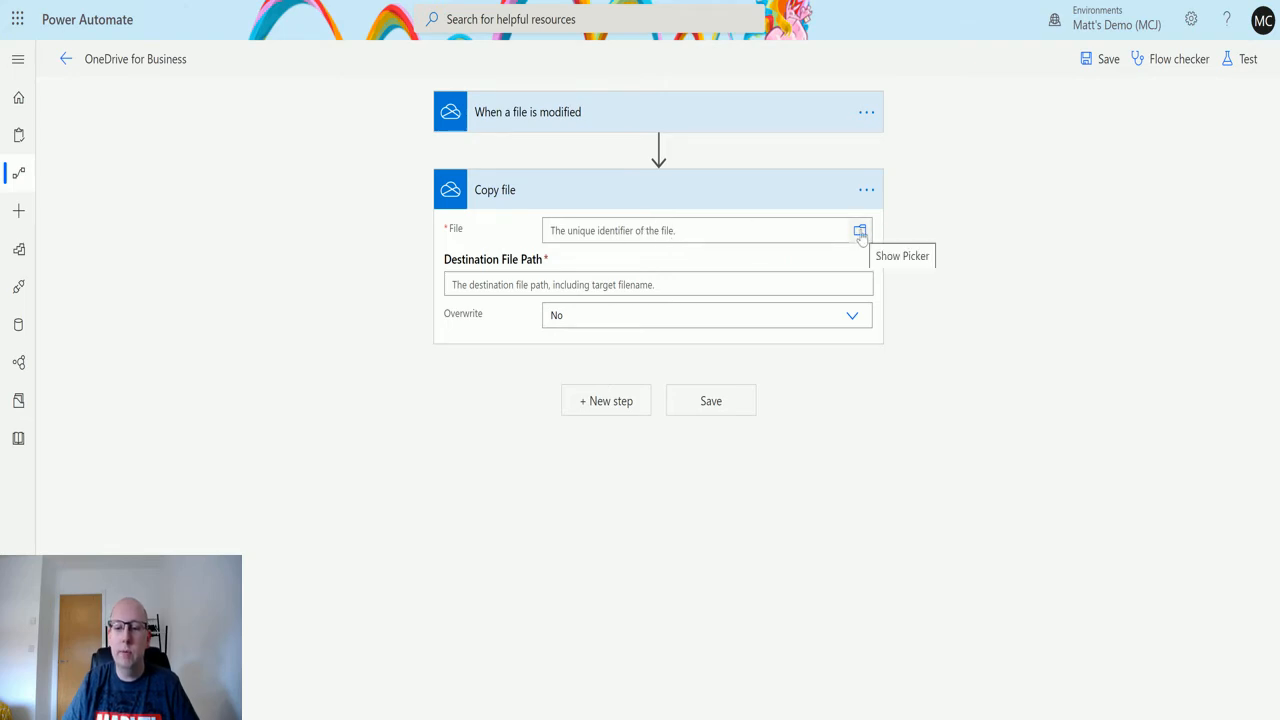
# Set the Copy file source to /PowerAutomate/PATVD.docx via the folder picker
pyautogui.click(860, 231)
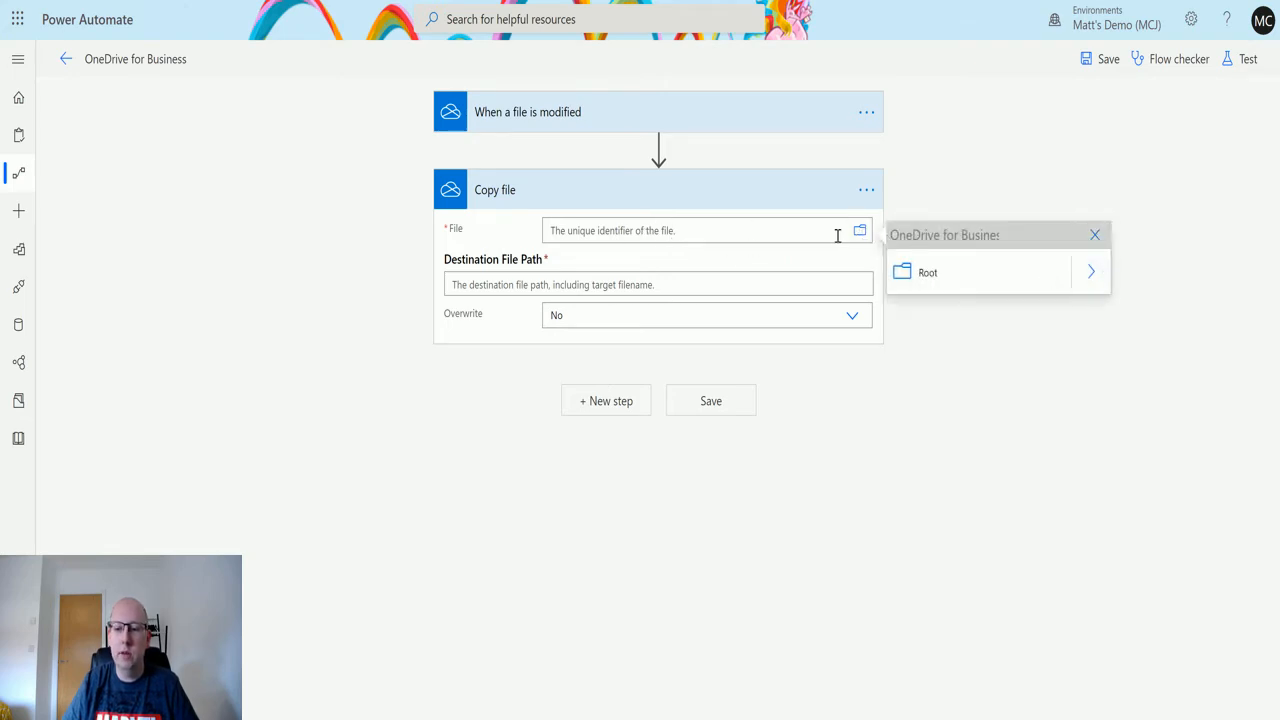
pyautogui.moveTo(1091, 272)
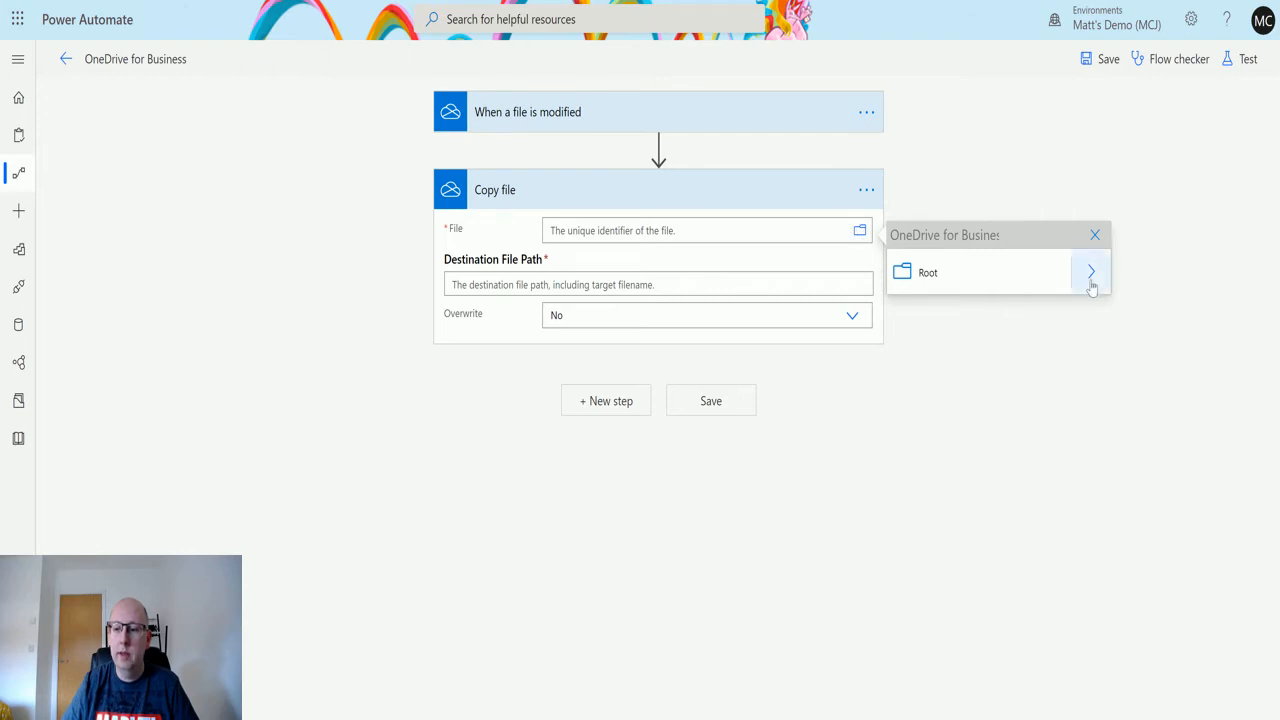
pyautogui.click(1090, 272)
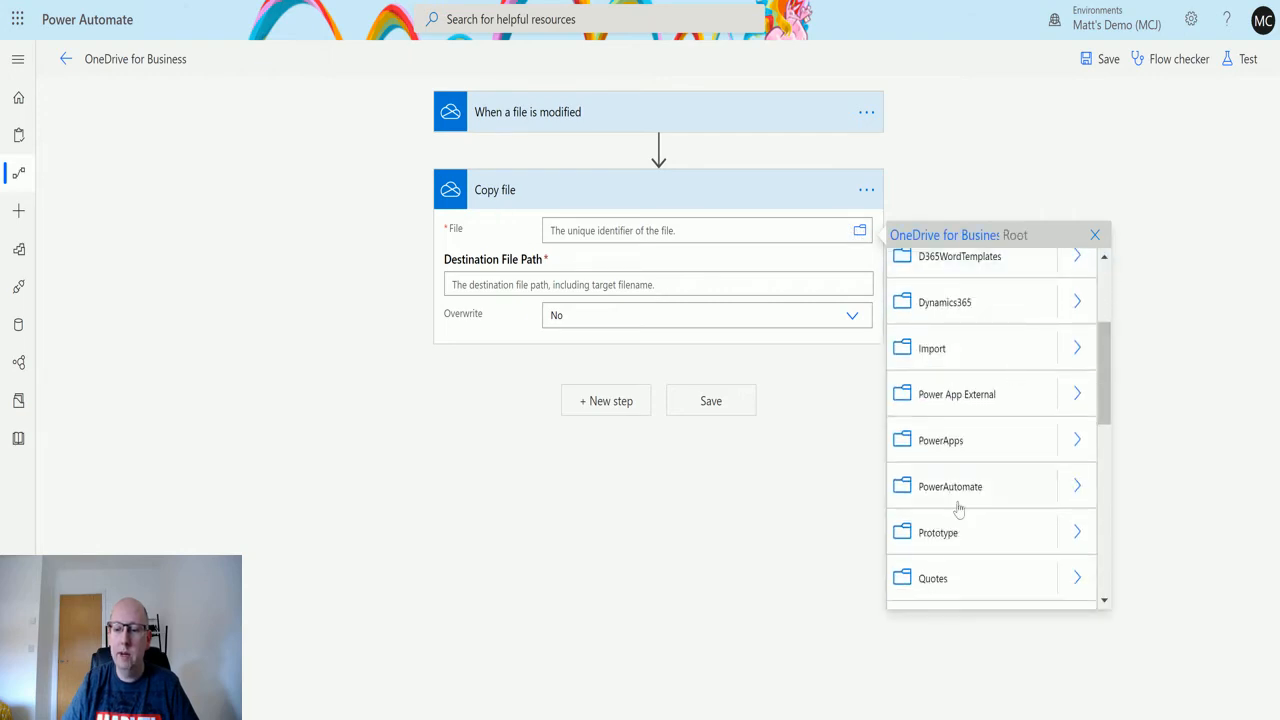
pyautogui.click(950, 486)
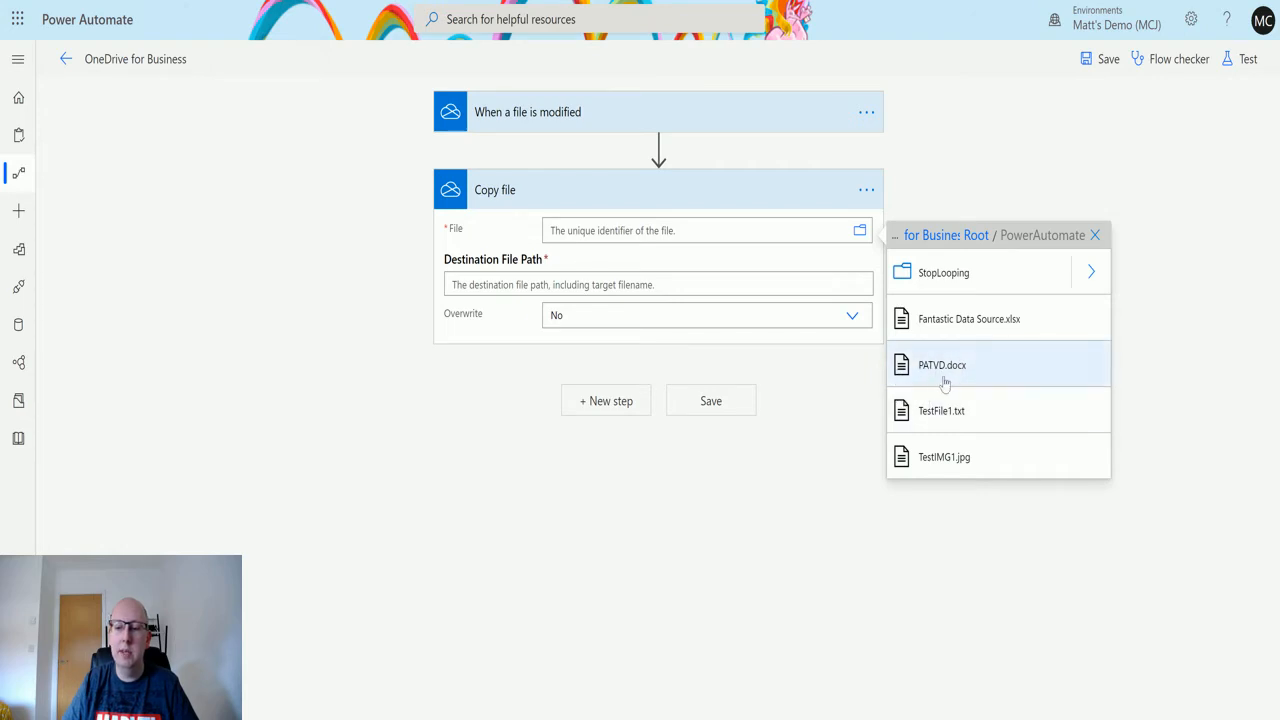
pyautogui.moveTo(942, 365)
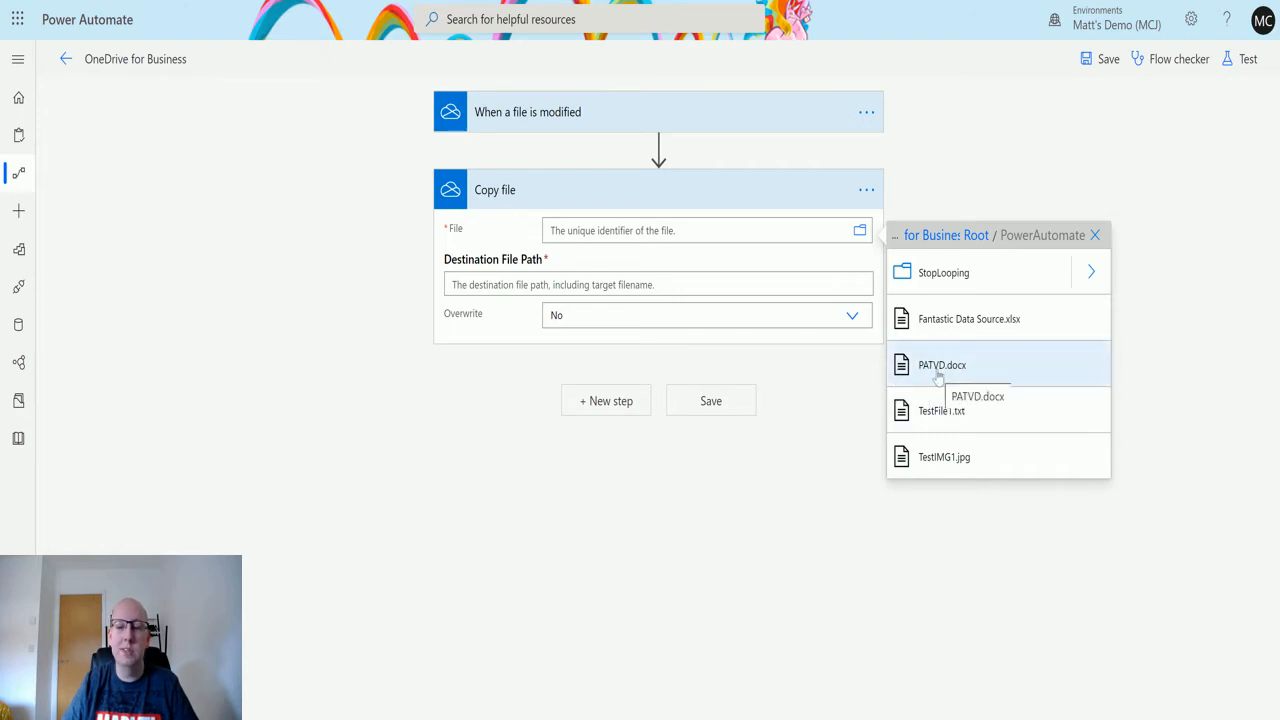
pyautogui.click(941, 365)
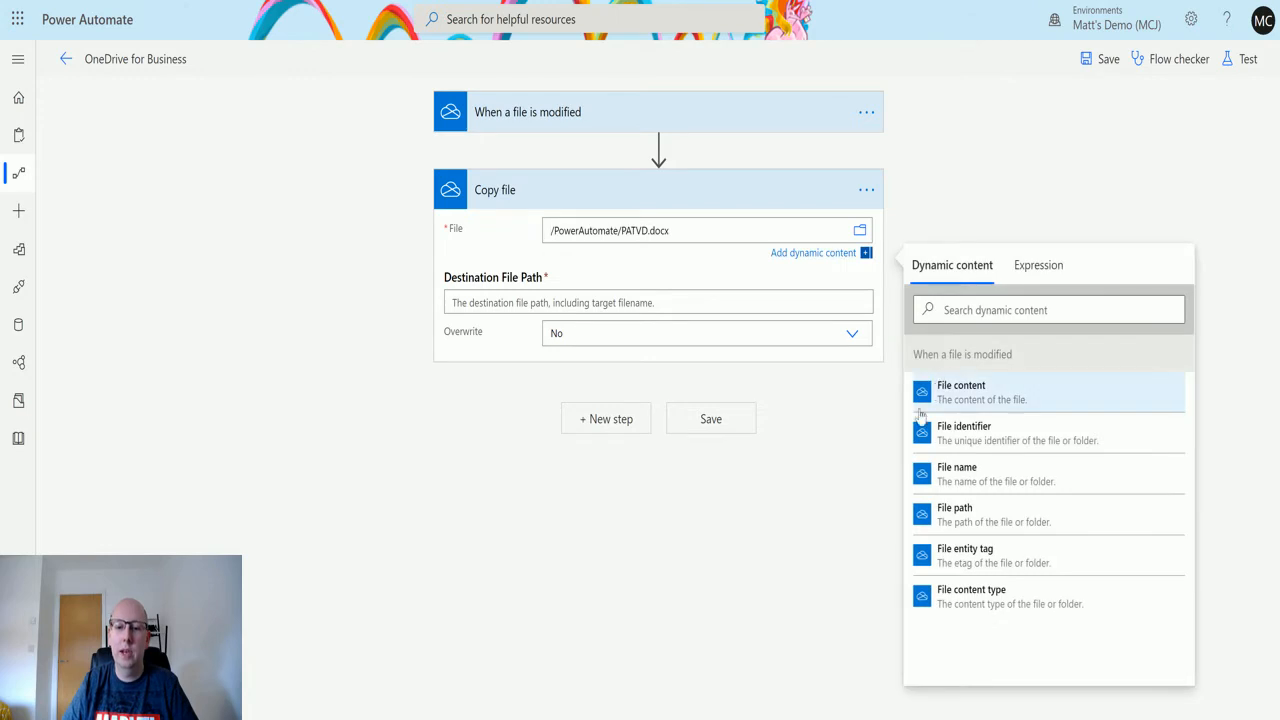
pyautogui.click(658, 284)
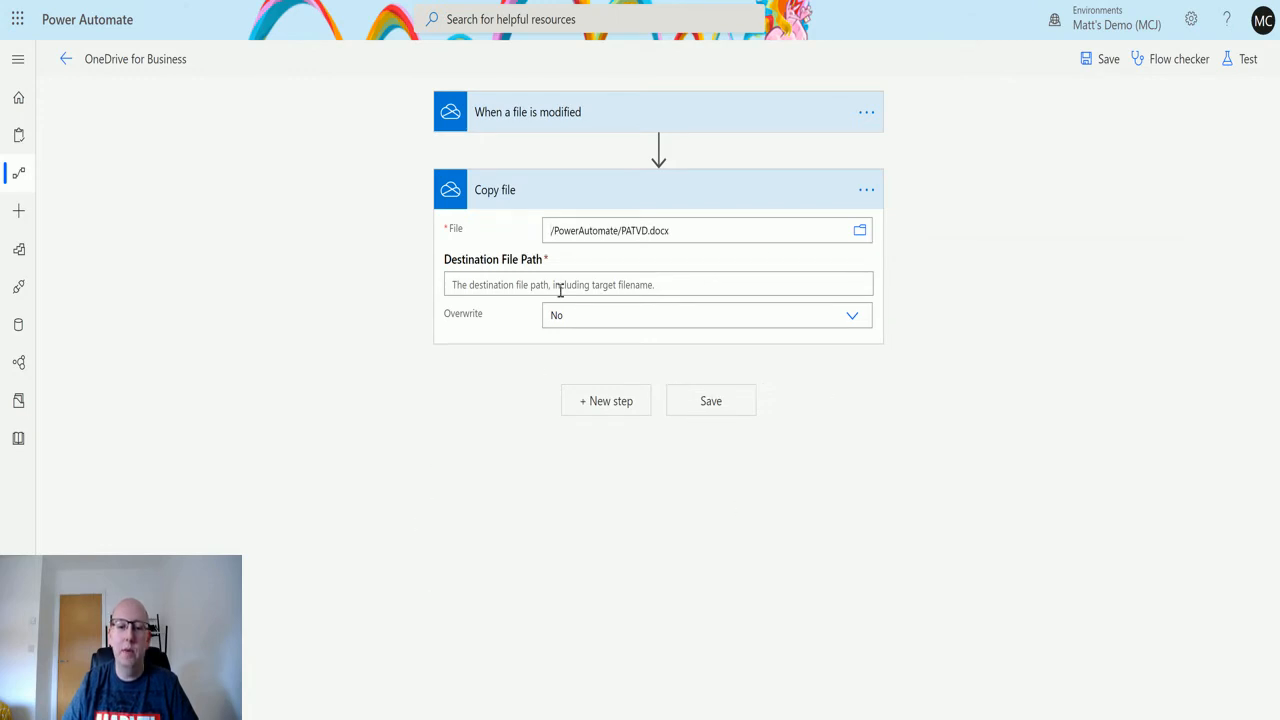
pyautogui.moveTo(490, 277)
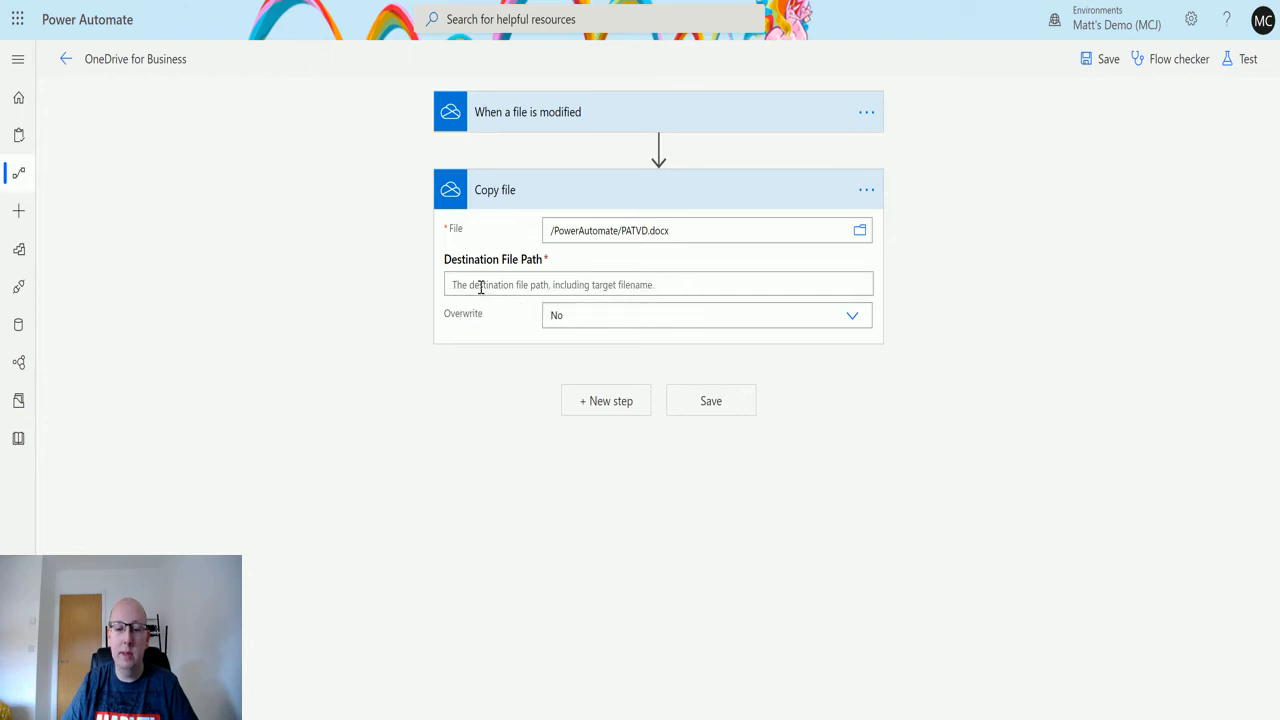
pyautogui.moveTo(553, 284)
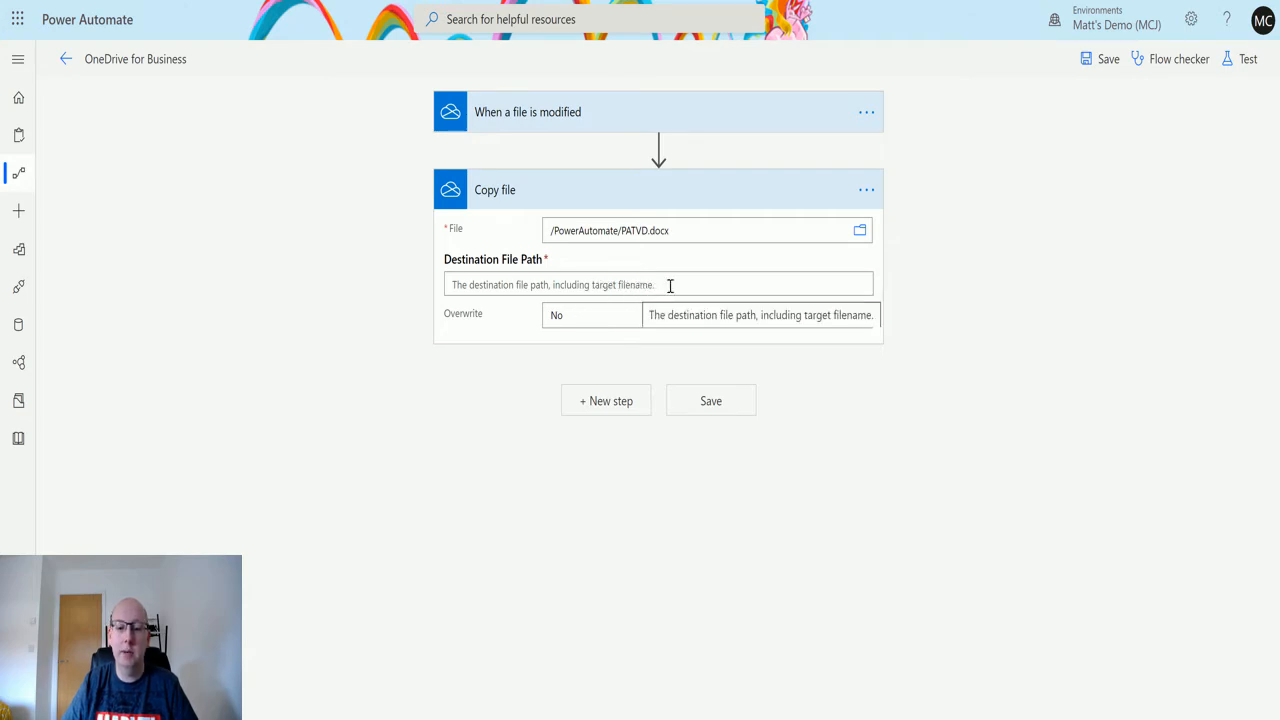
pyautogui.moveTo(625, 230)
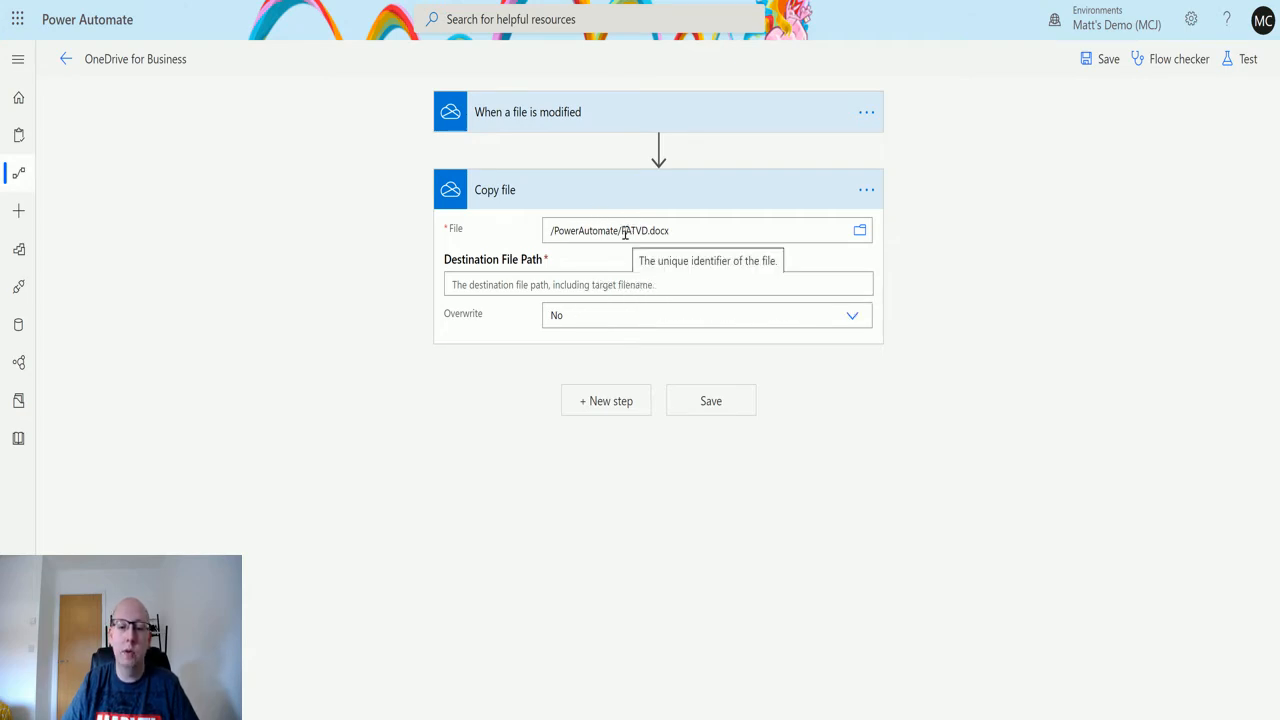
# Enter the destination path /PowerAutomate/StopLooping/TestCopyFilePATVD.docx
pyautogui.click(700, 230)
pyautogui.write('/PowerAutomate/')
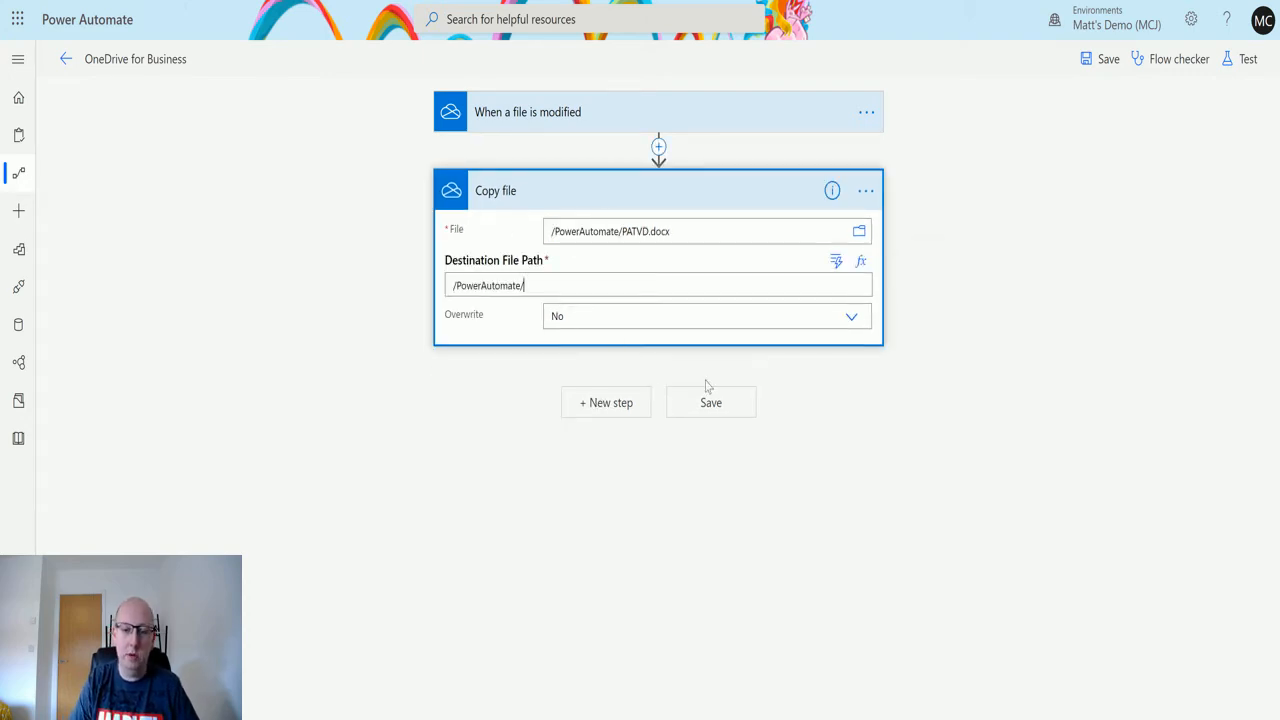
pyautogui.write('StopLooping/')
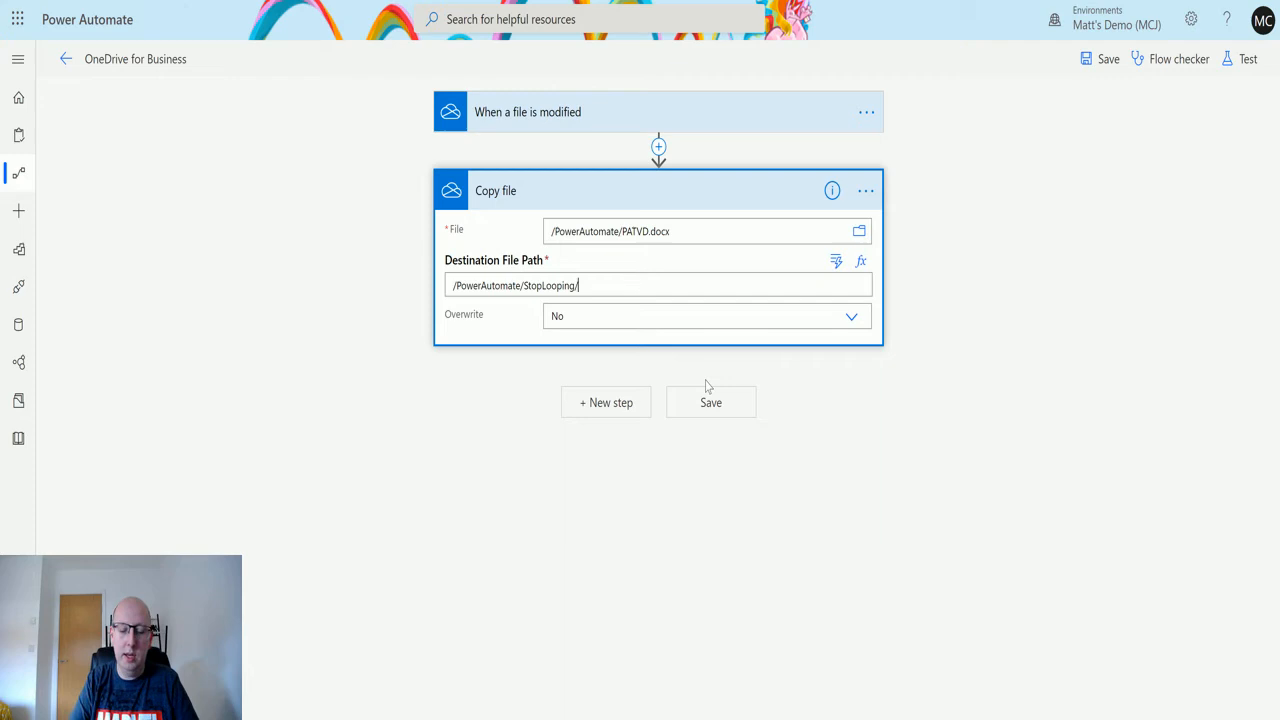
pyautogui.write('TestC')
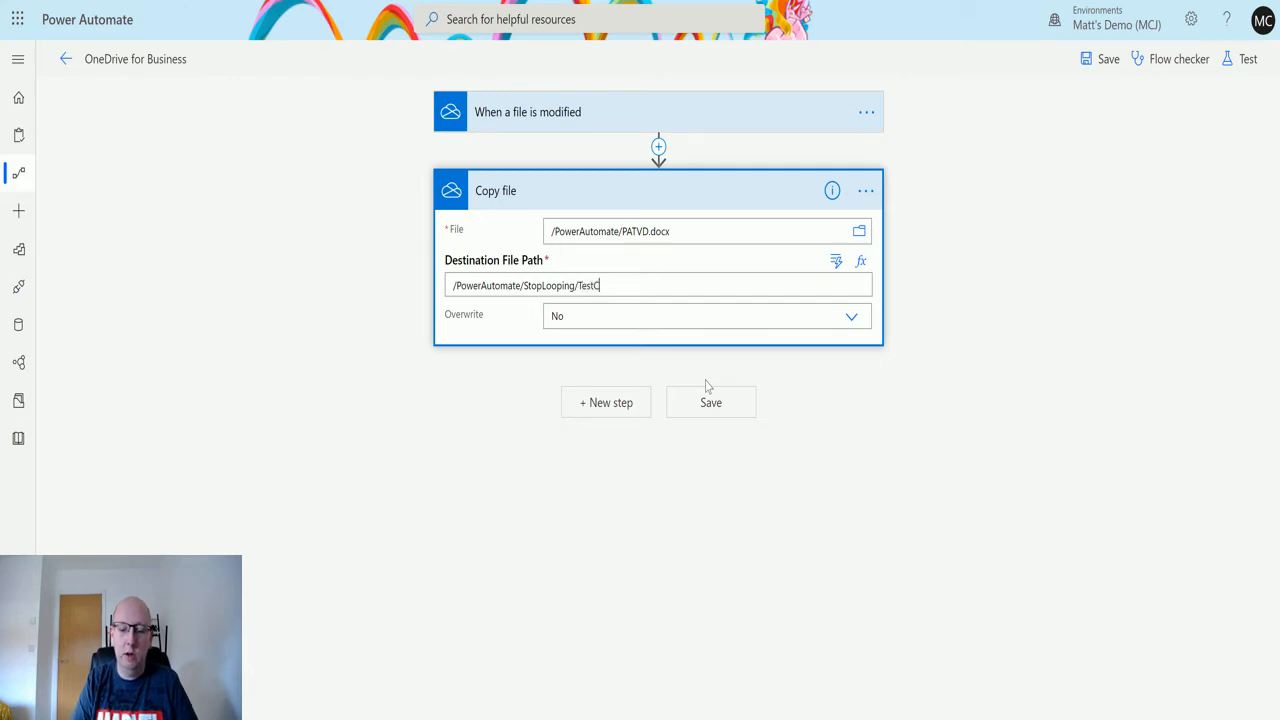
pyautogui.write('opyFile')
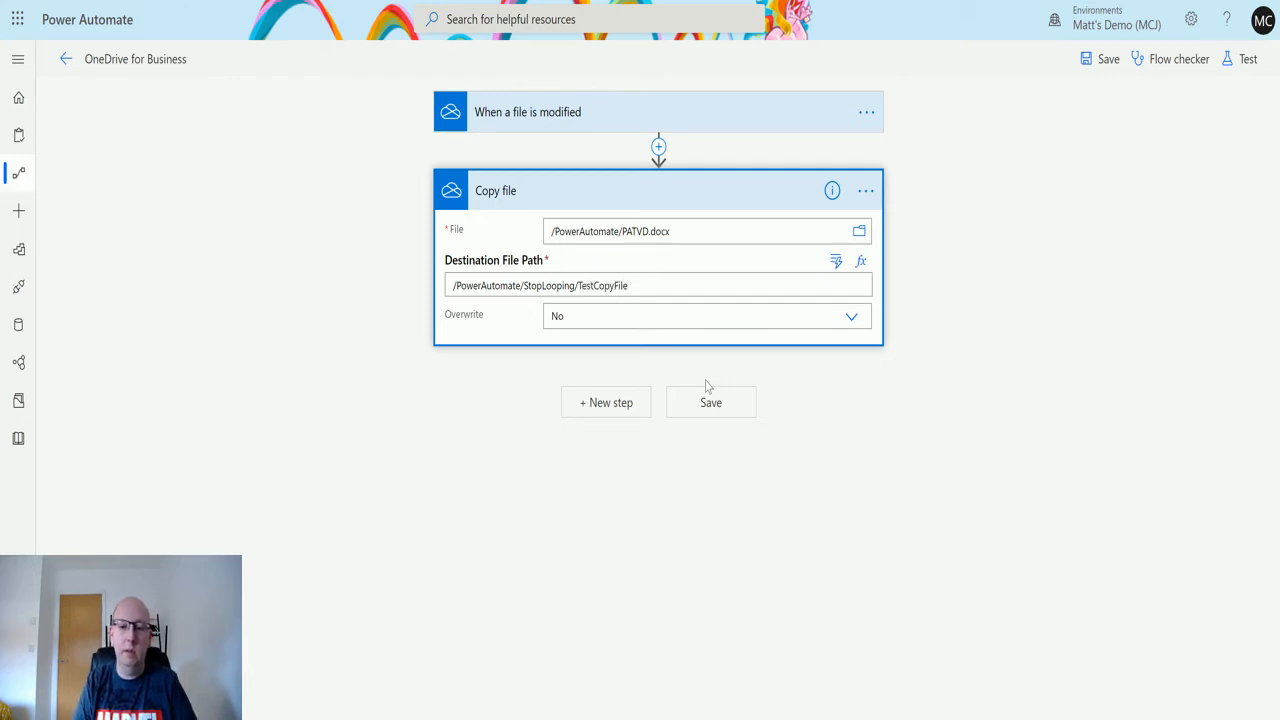
pyautogui.write('PATVD')
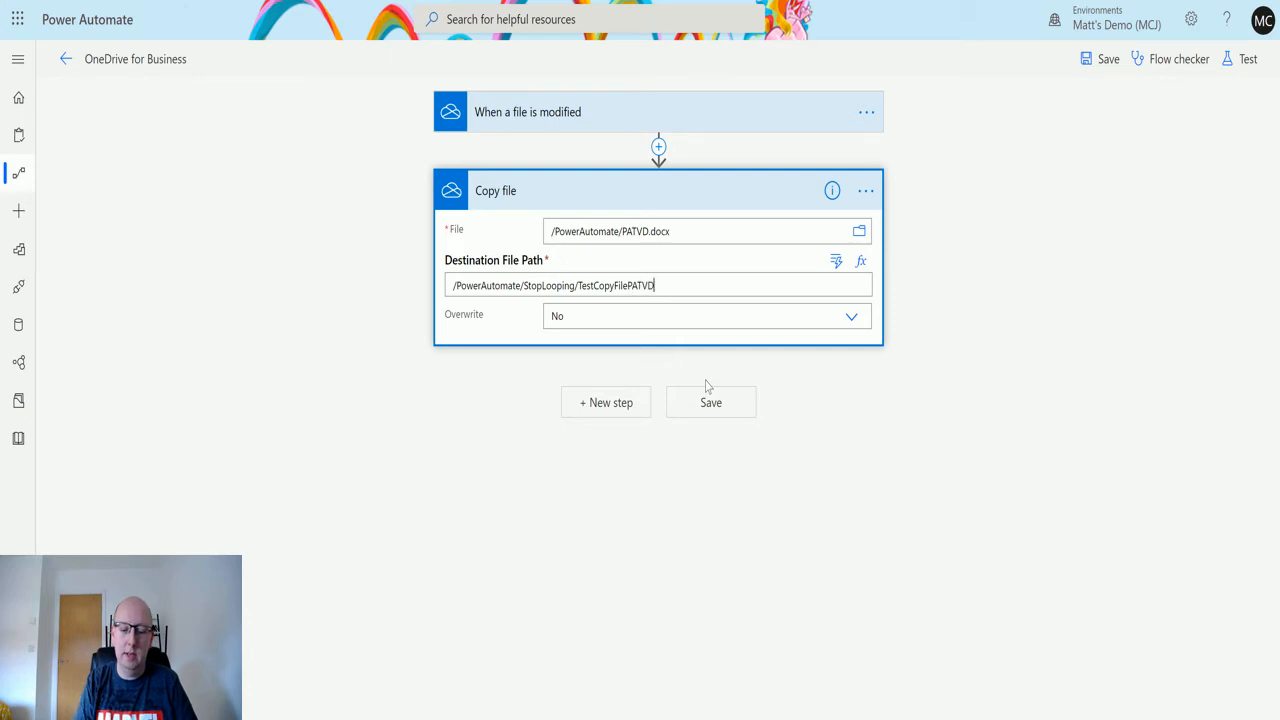
pyautogui.write('.d')
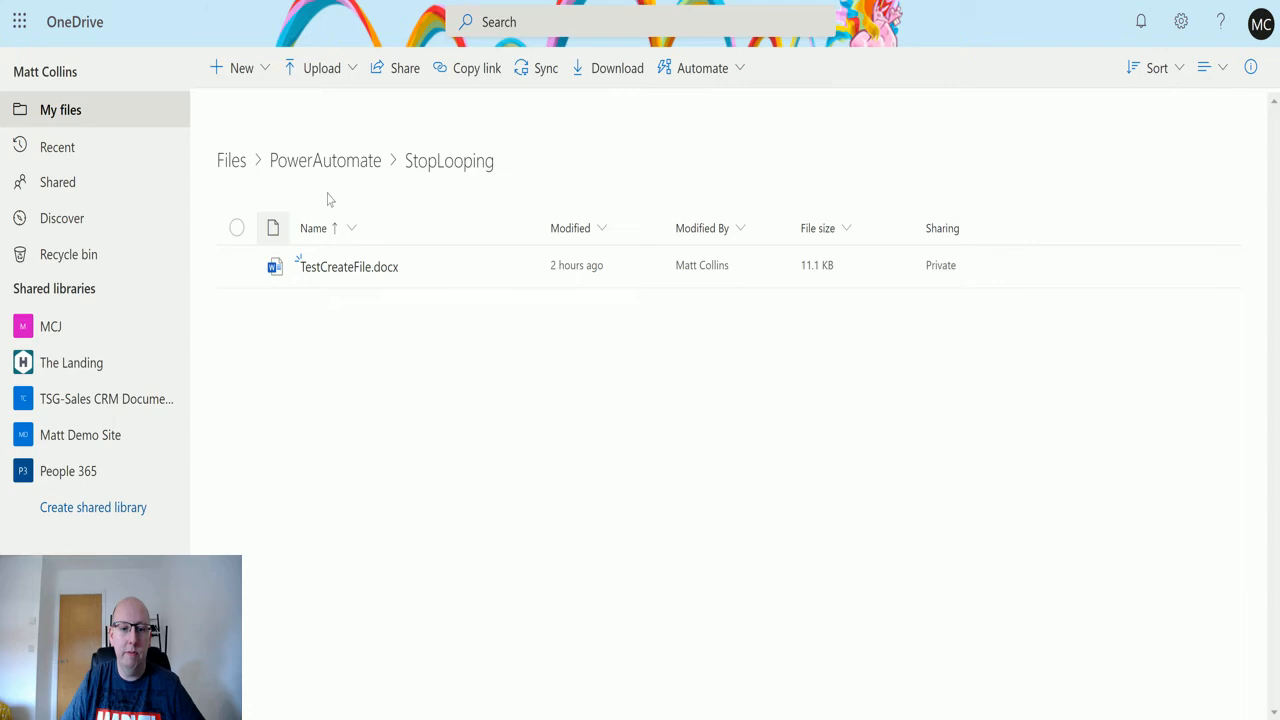
# Open the PowerAutomate folder in OneDrive to confirm PATVD.docx is there
pyautogui.click(325, 160)
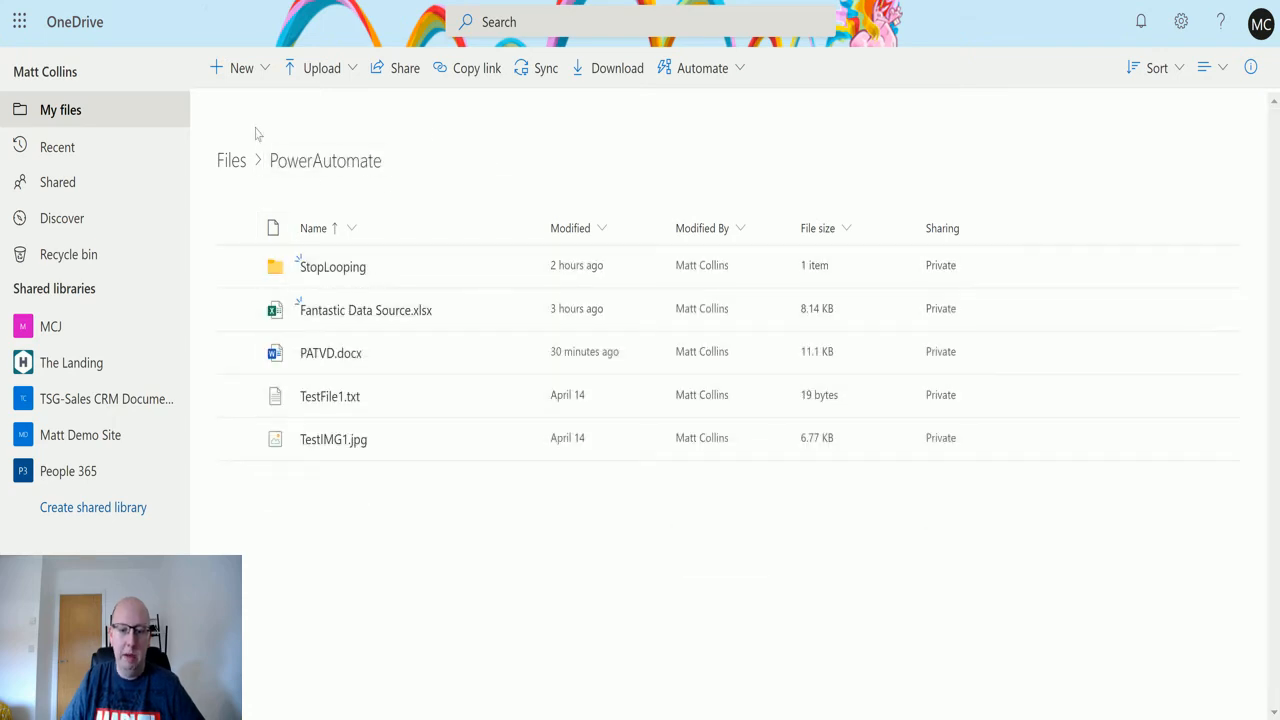
pyautogui.moveTo(331, 266)
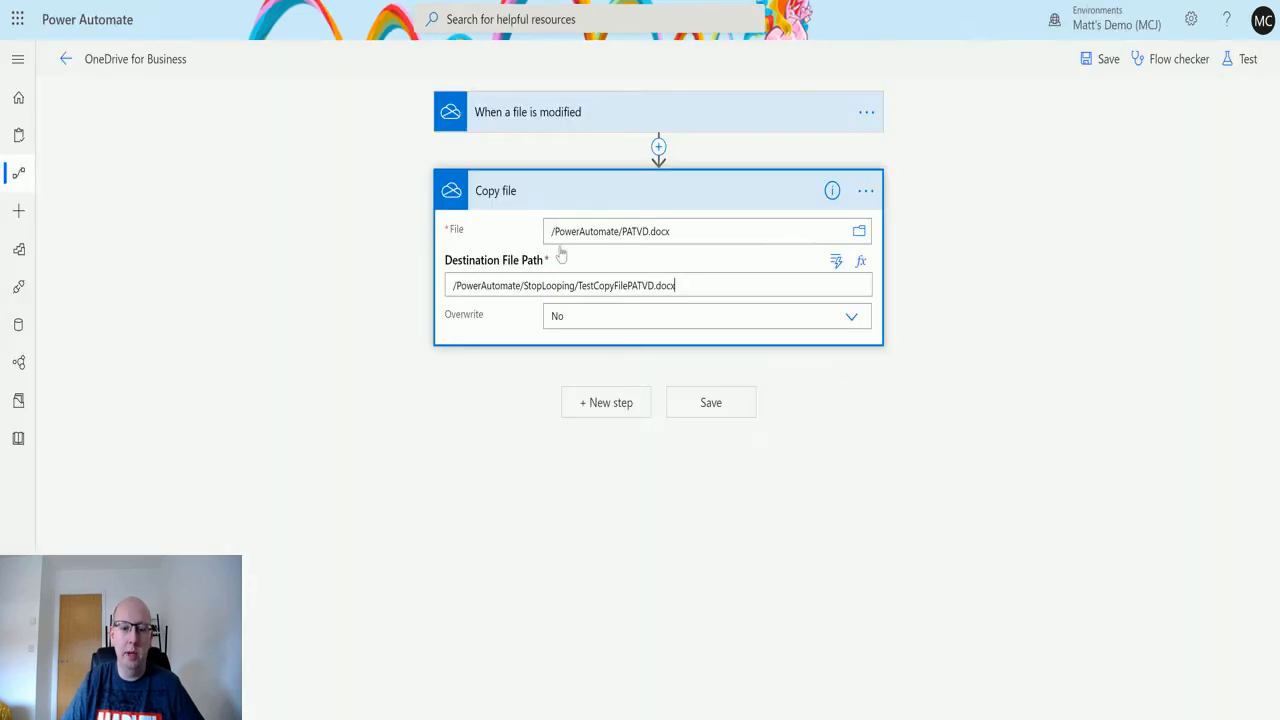
pyautogui.moveTo(614, 286)
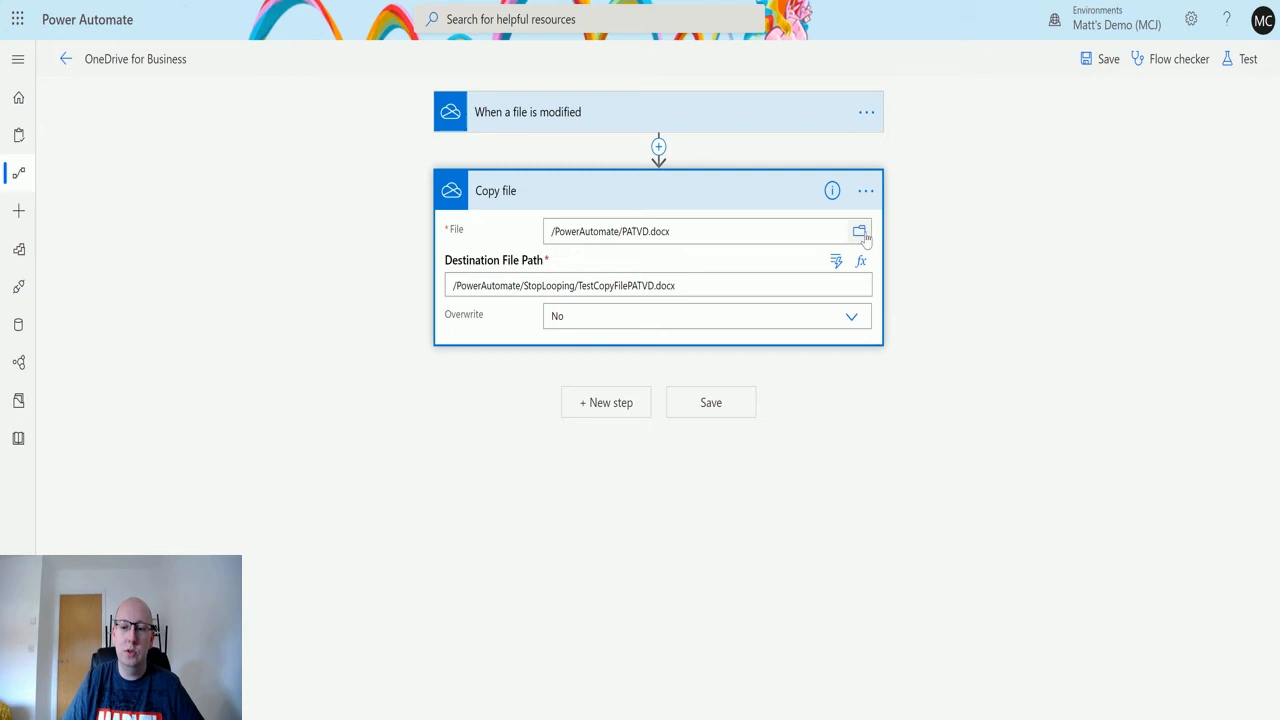
pyautogui.moveTo(890, 218)
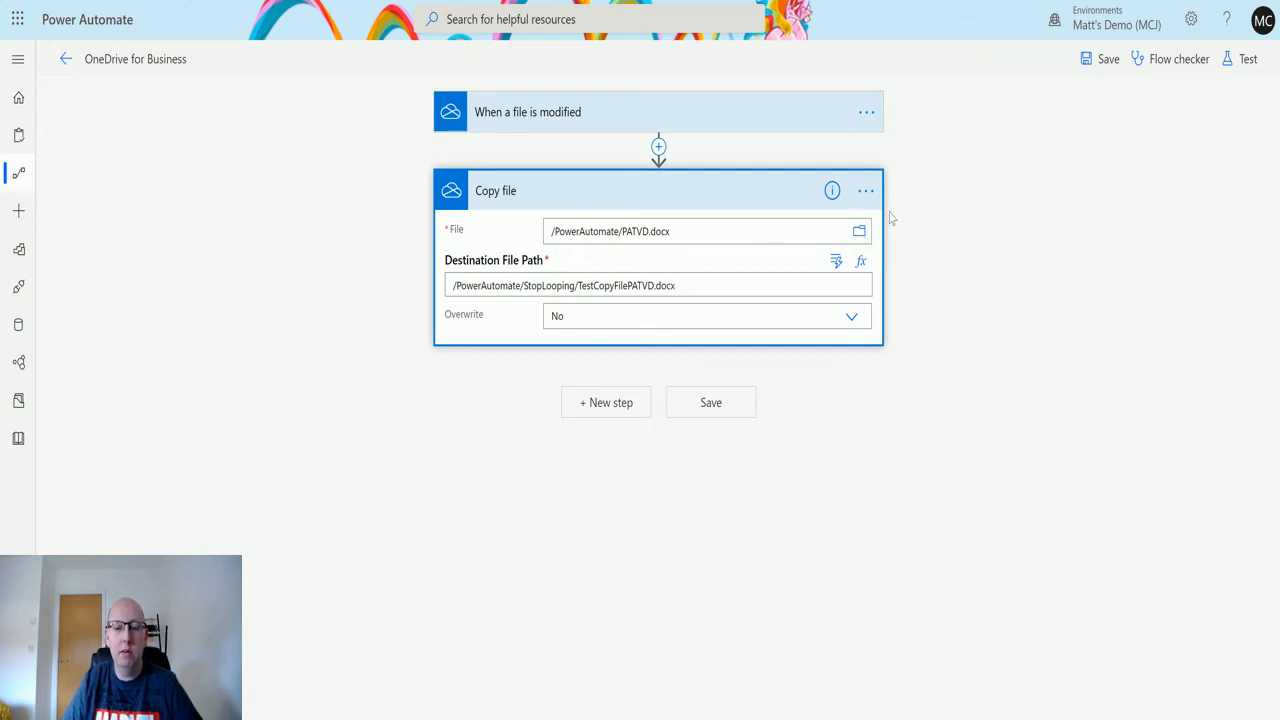
pyautogui.moveTo(868, 252)
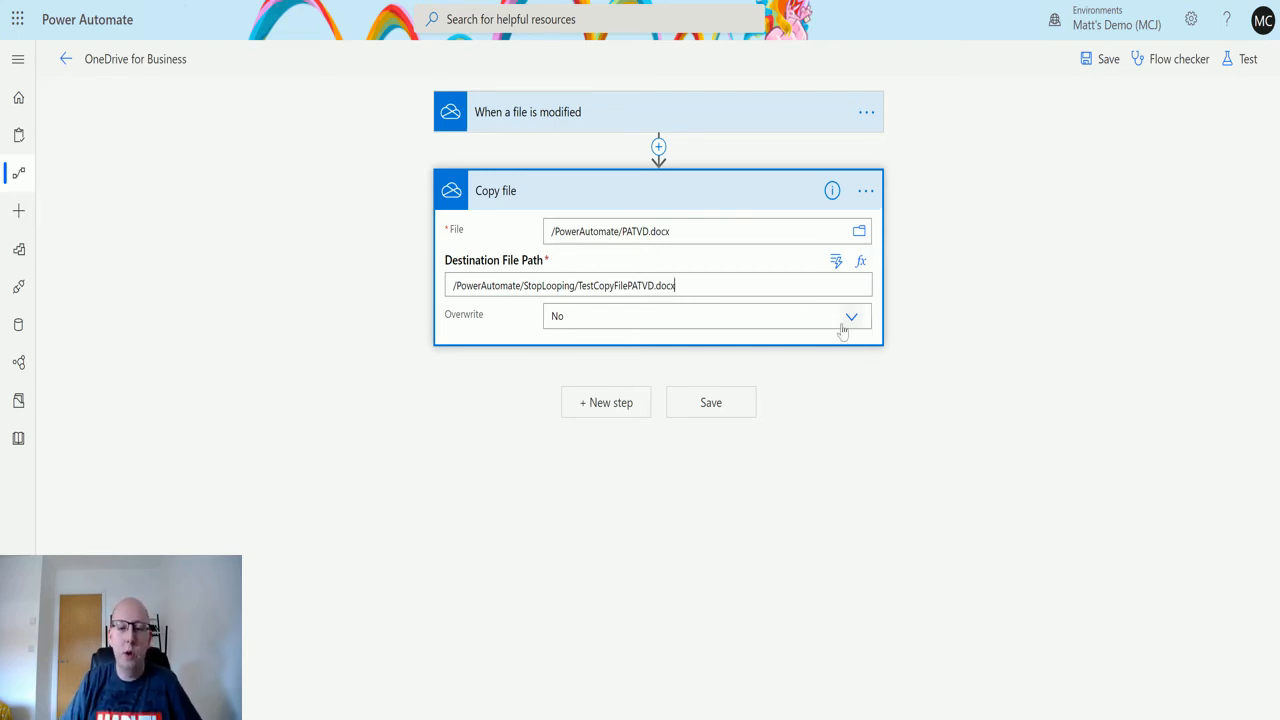
# Keep Overwrite at No, then save and test with a manually performed trigger
pyautogui.click(851, 316)
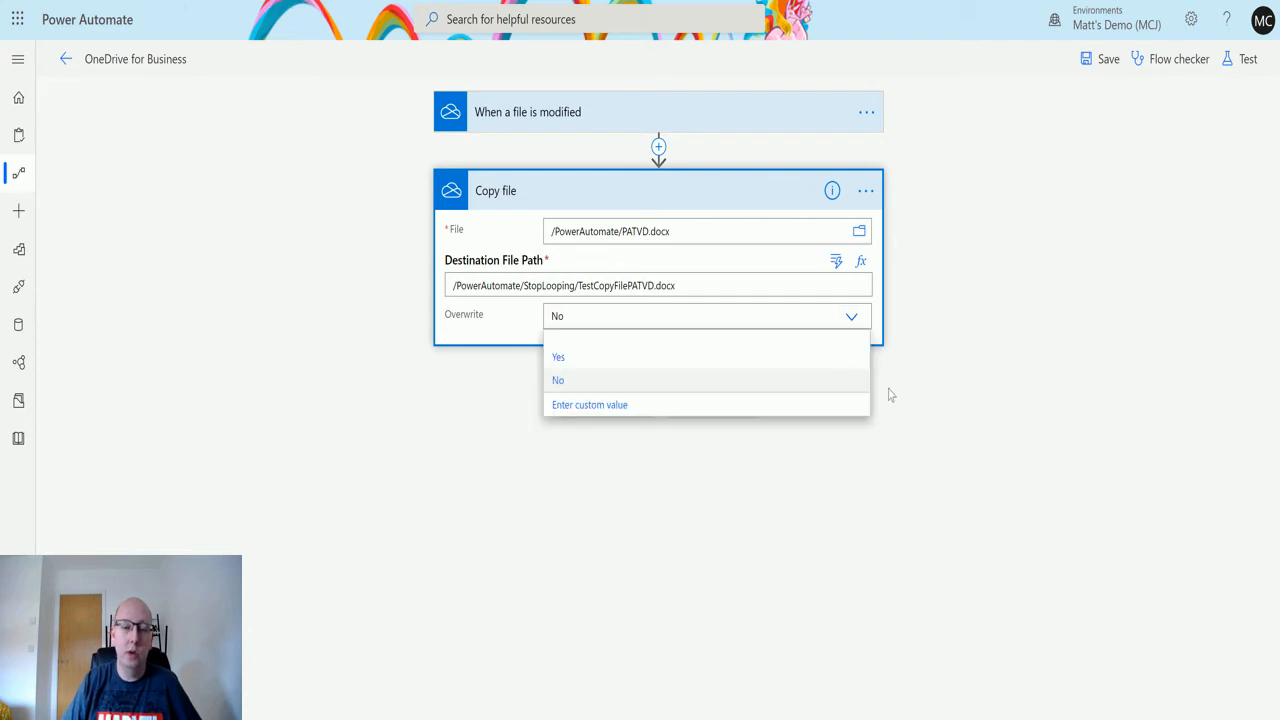
pyautogui.moveTo(930, 404)
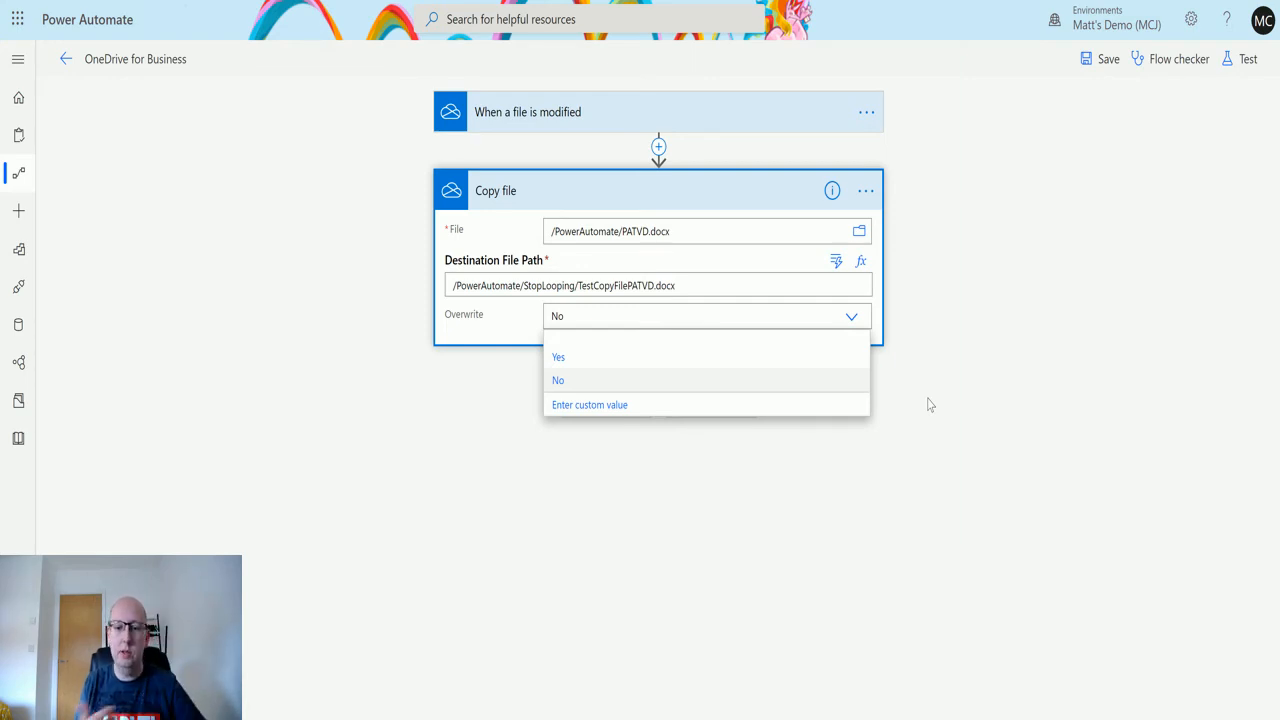
pyautogui.moveTo(925, 510)
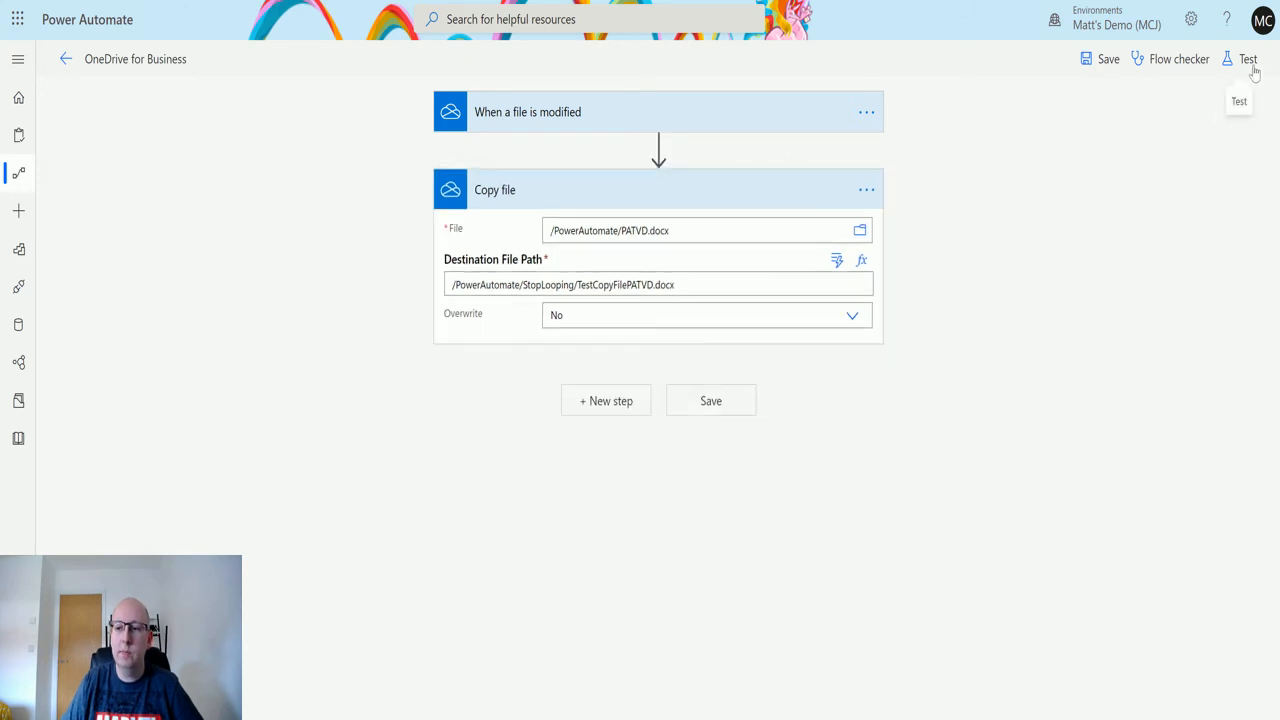
pyautogui.click(1247, 58)
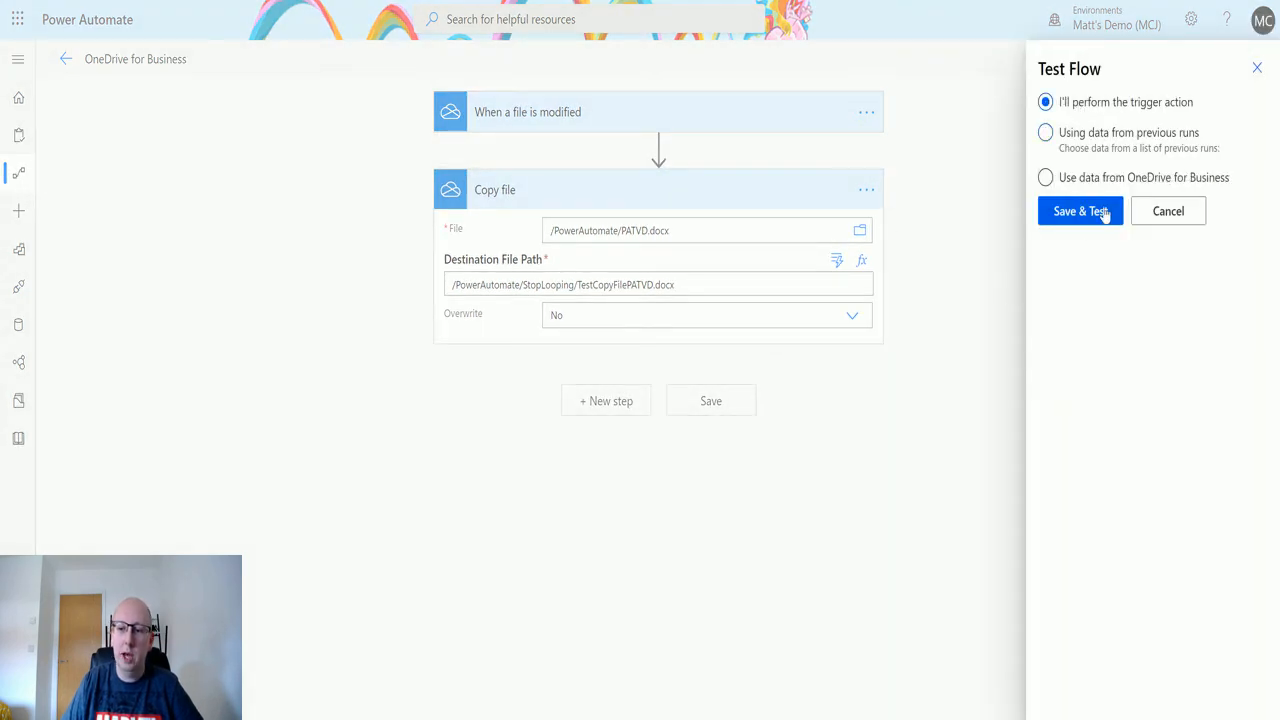
pyautogui.click(1080, 211)
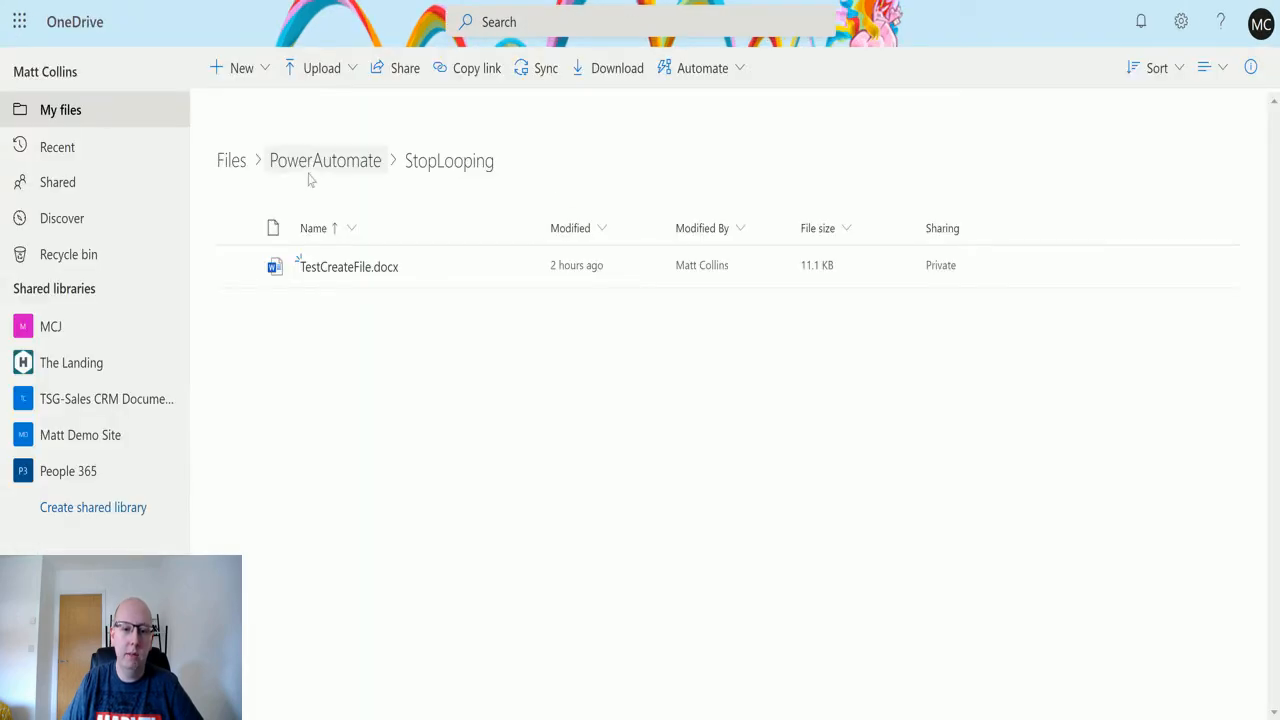
# Return to the PowerAutomate folder in OneDrive and open PATVD.docx
pyautogui.click(325, 160)
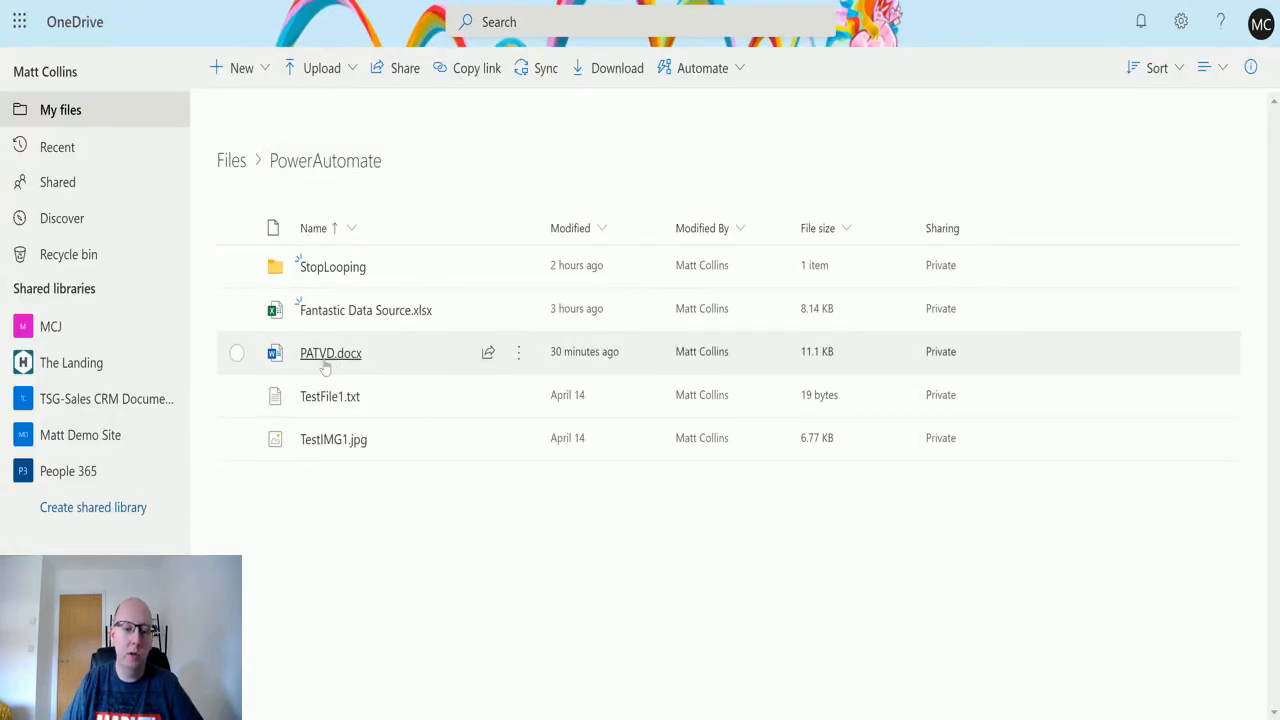
pyautogui.click(330, 353)
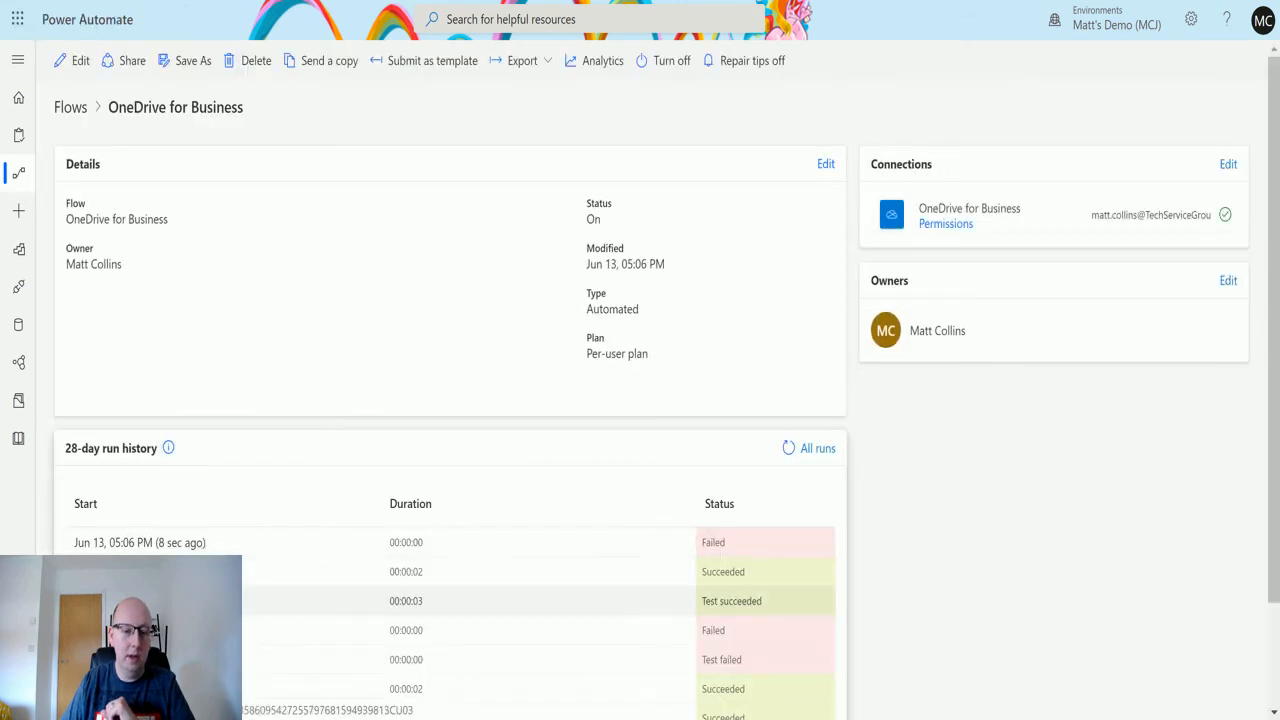
# Open the 'Test succeeded' run from the 28-day run history
pyautogui.click(139, 542)
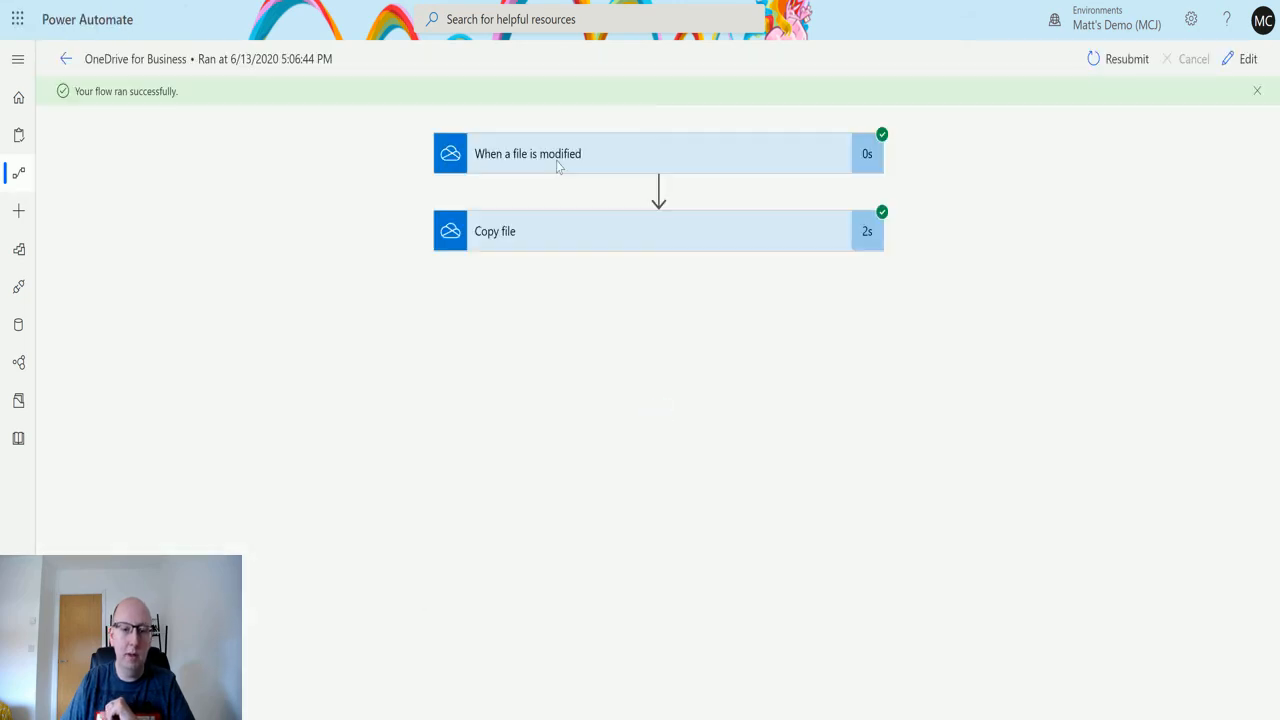
pyautogui.moveTo(720, 516)
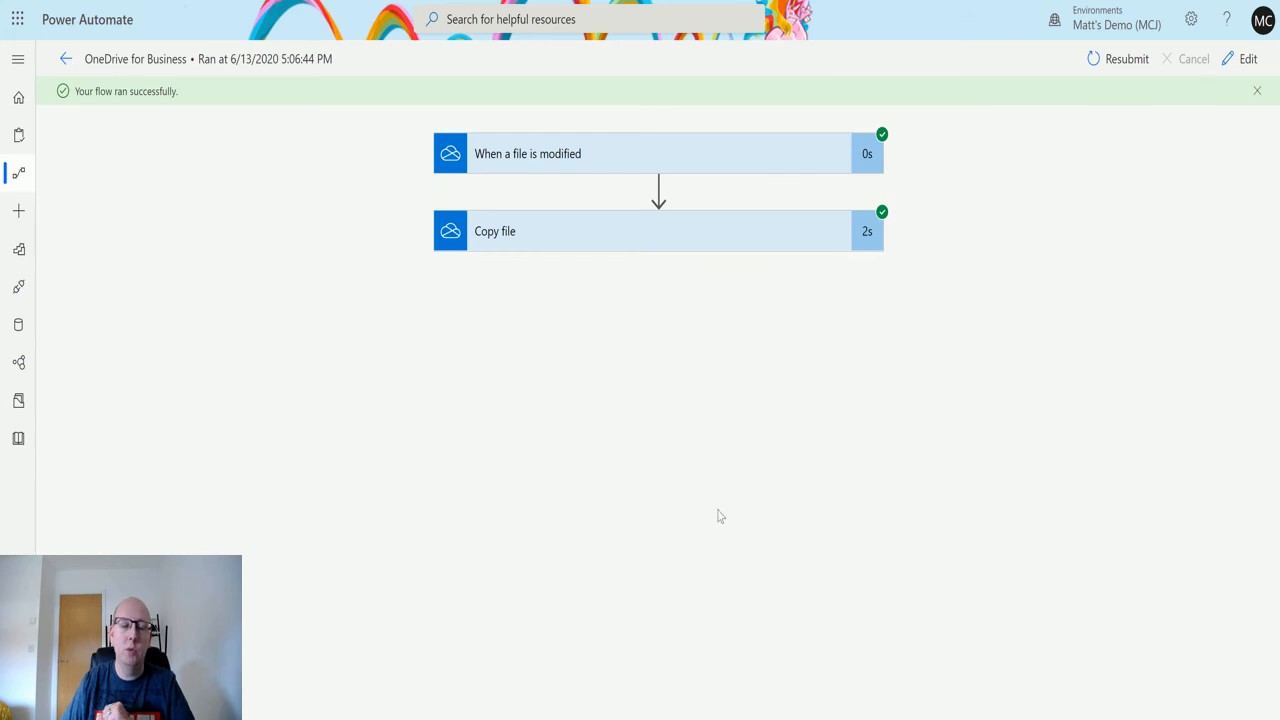
pyautogui.moveTo(630, 380)
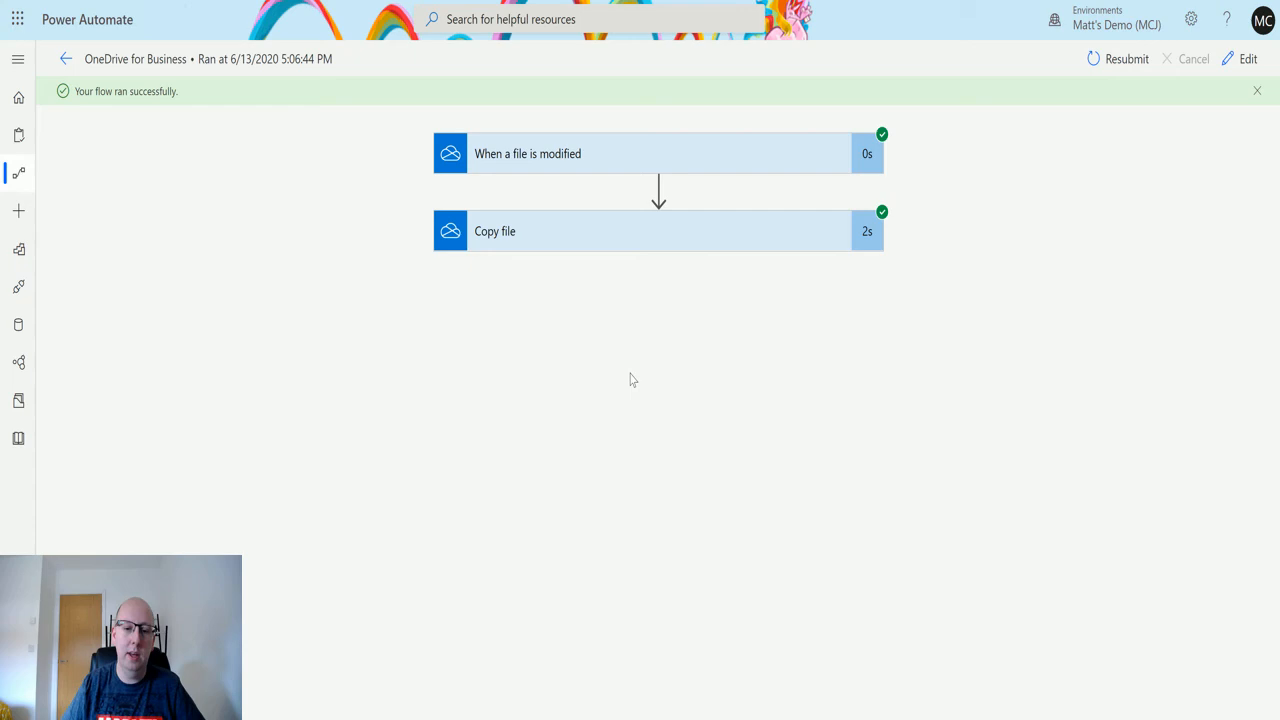
pyautogui.moveTo(596, 279)
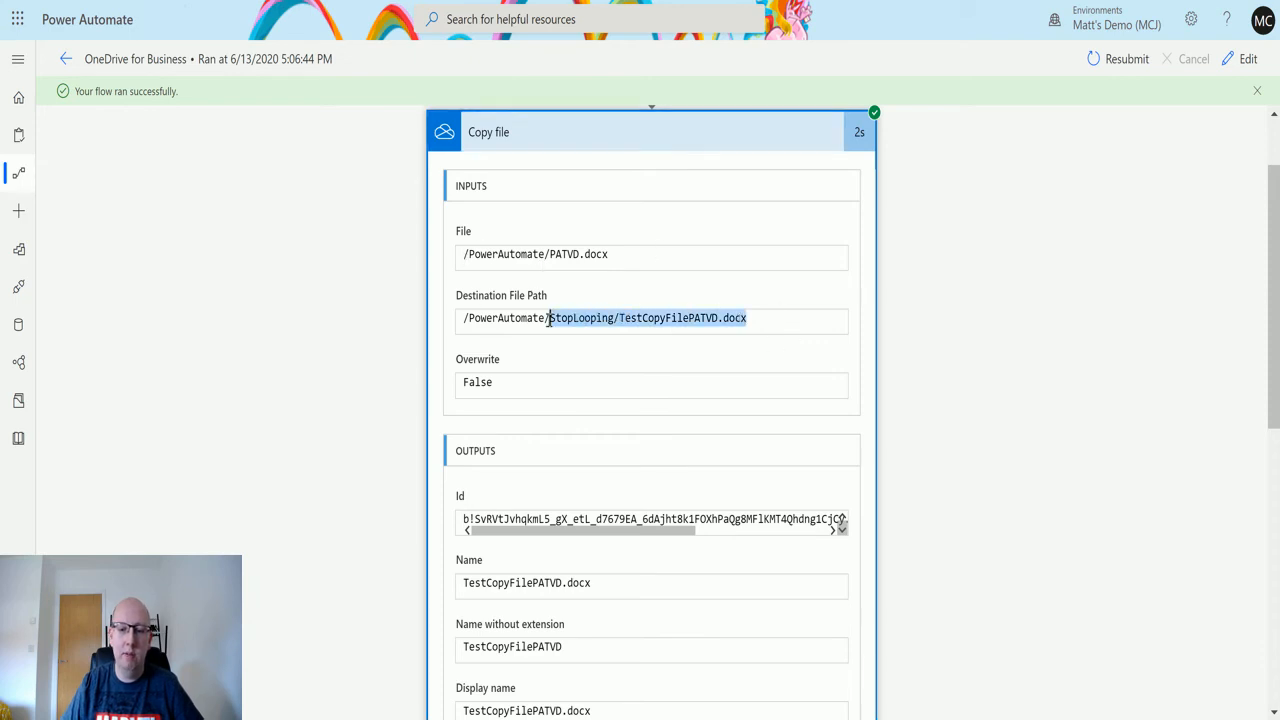
# Scroll the Copy file outputs to see TestCopyFilePATVD.docx created (11409 bytes)
pyautogui.scroll(-3)
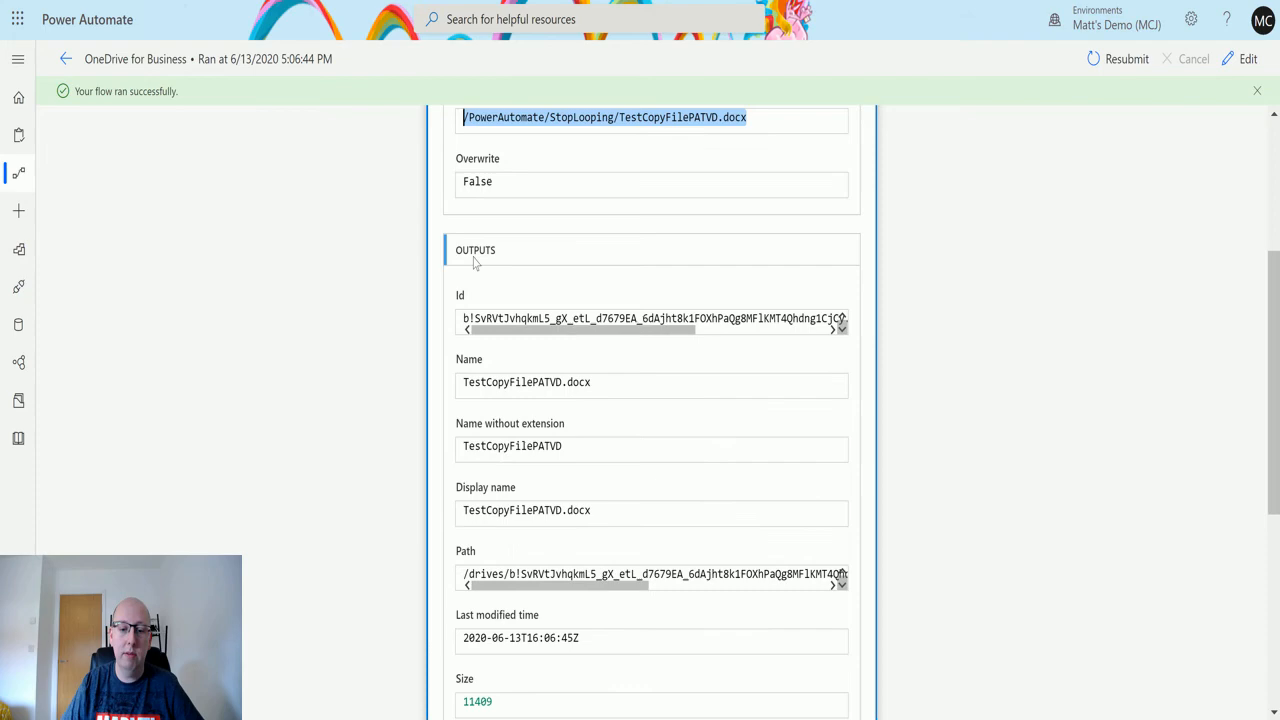
pyautogui.scroll(-3)
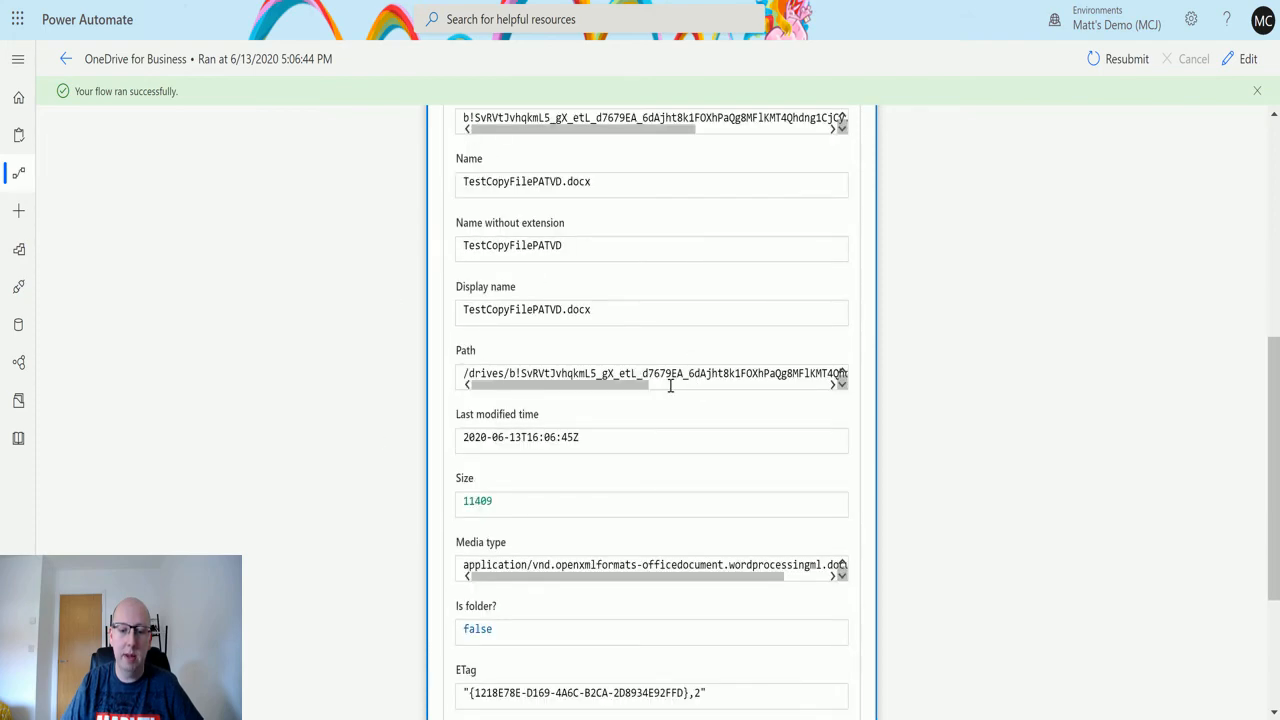
pyautogui.scroll(-3)
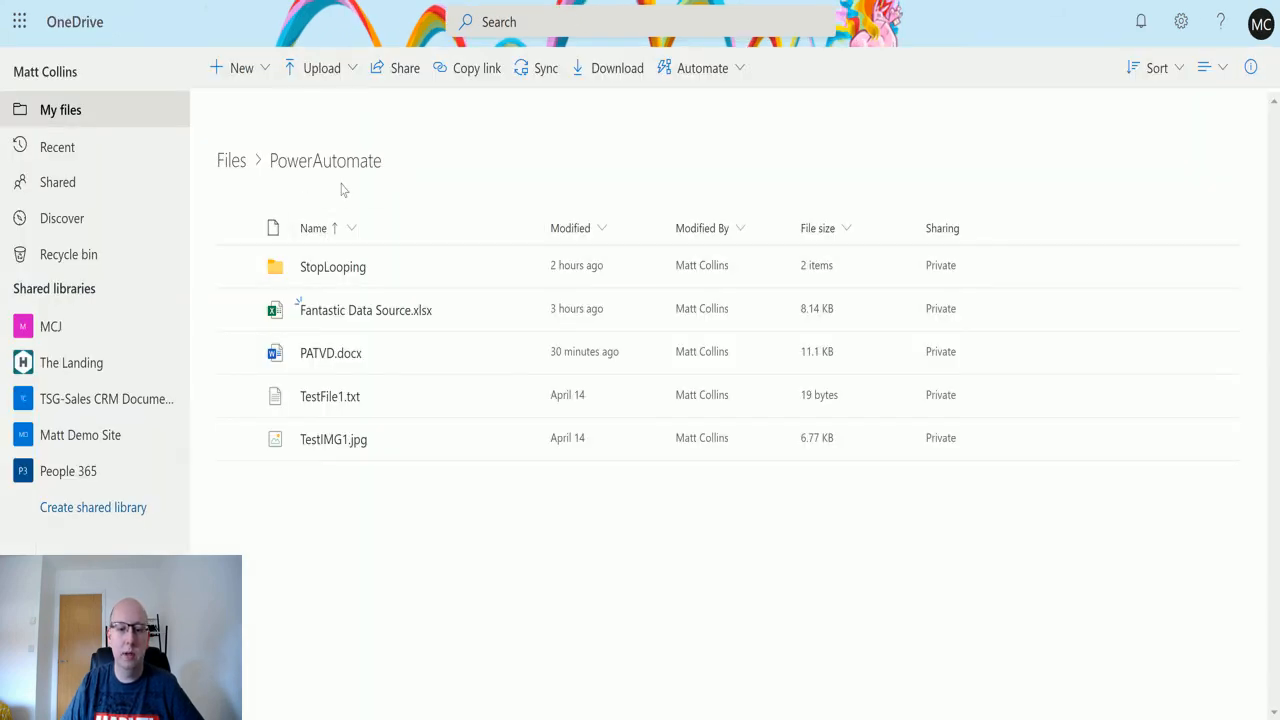
# Open the StopLooping folder in OneDrive to reach TestCopyFilePATVD.docx
pyautogui.click(333, 266)
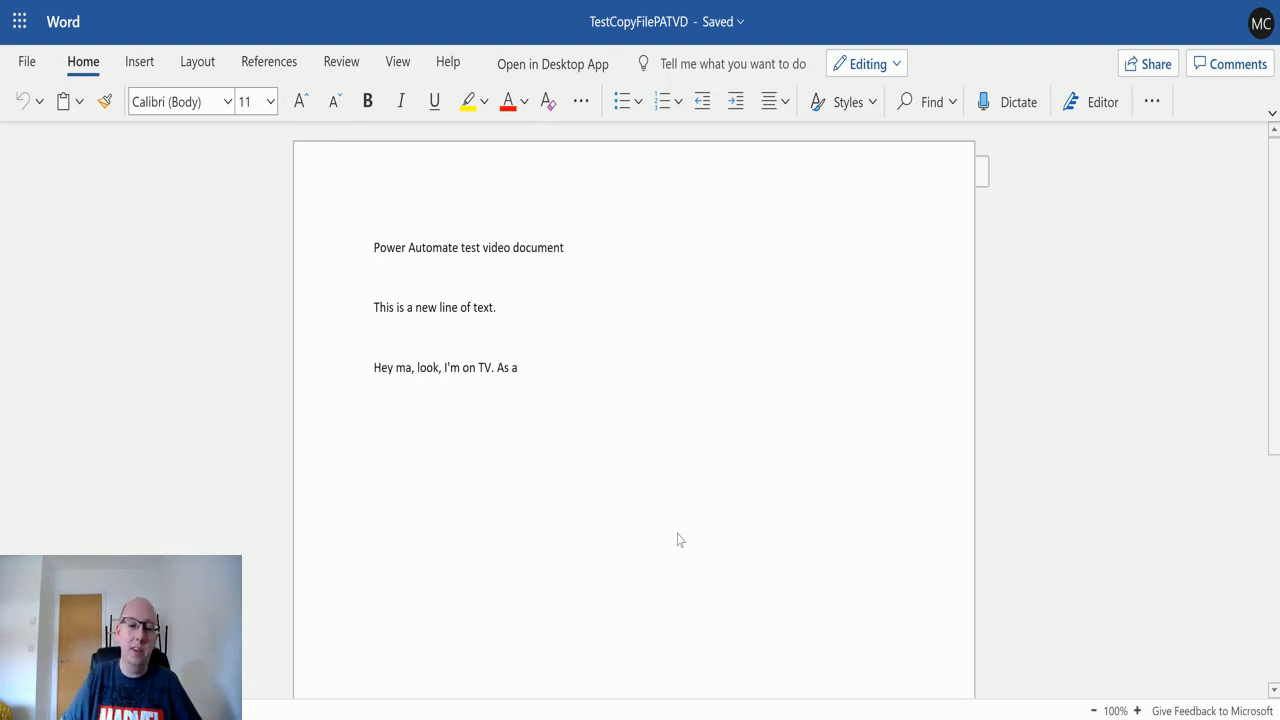
# Click into the copied TestCopyFilePATVD document's text to check it matches PATVD
pyautogui.click(374, 247)
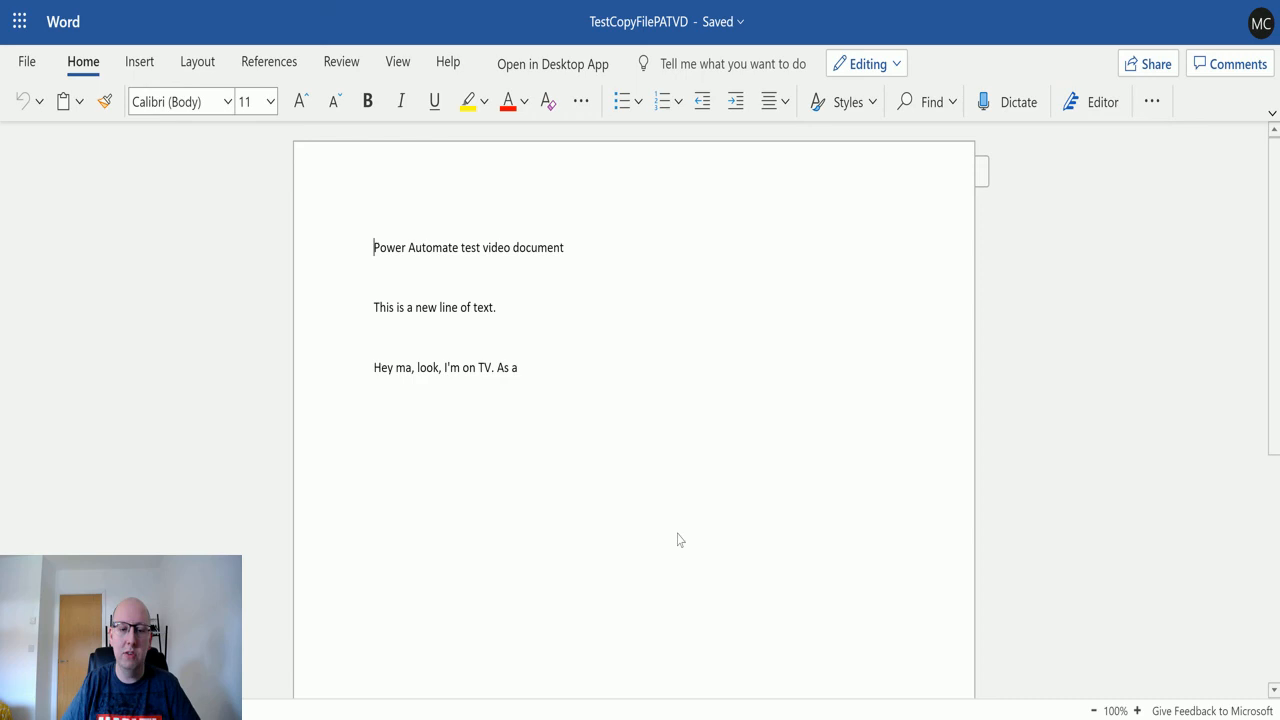
pyautogui.moveTo(490, 491)
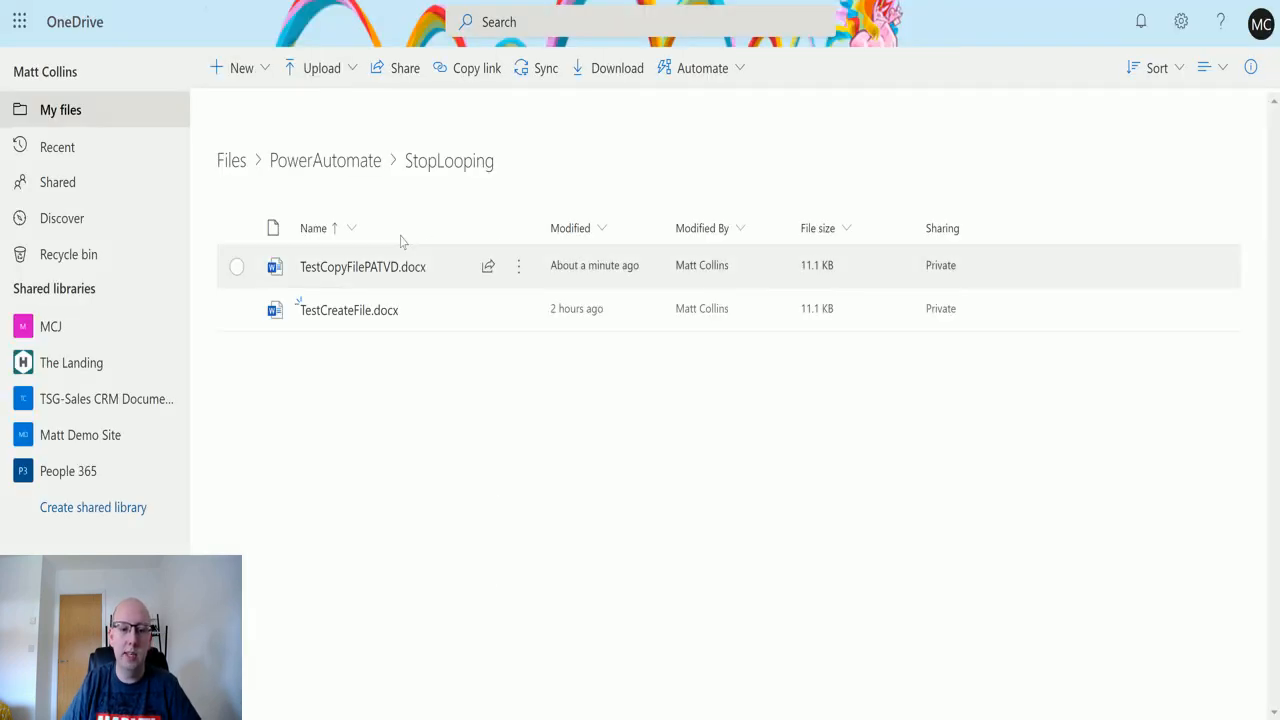
pyautogui.moveTo(480, 340)
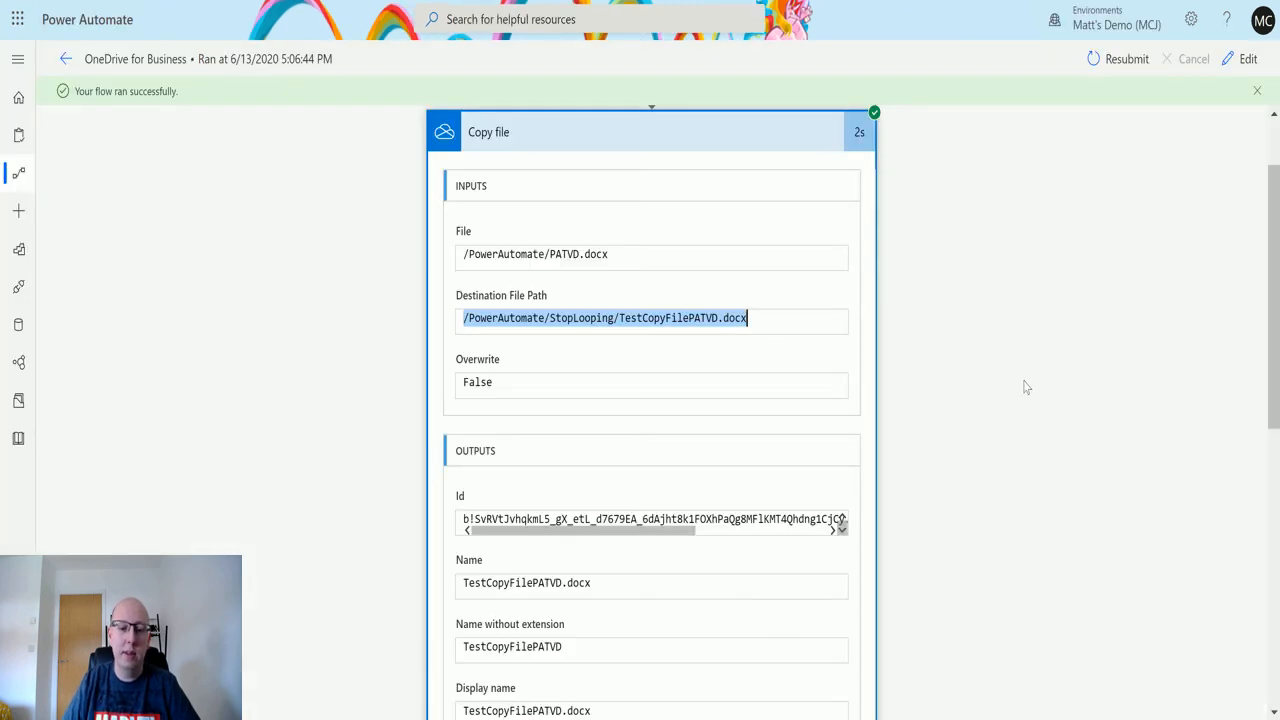
pyautogui.moveTo(933, 468)
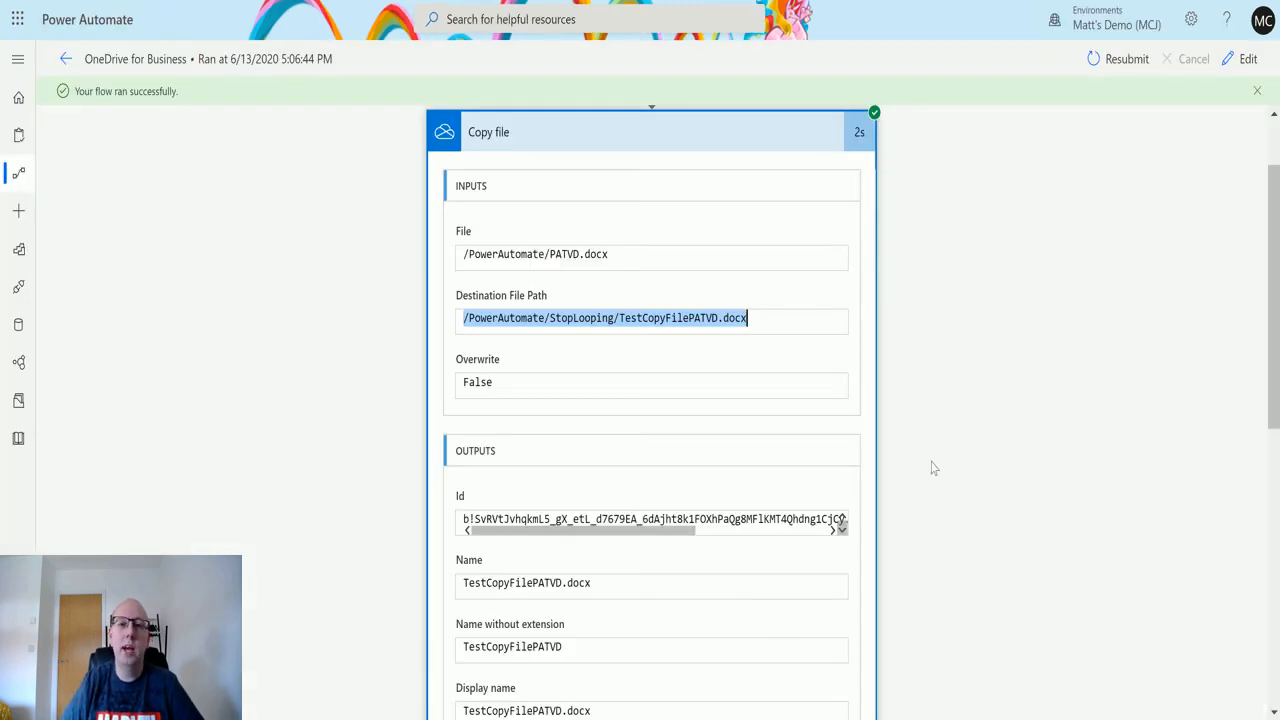